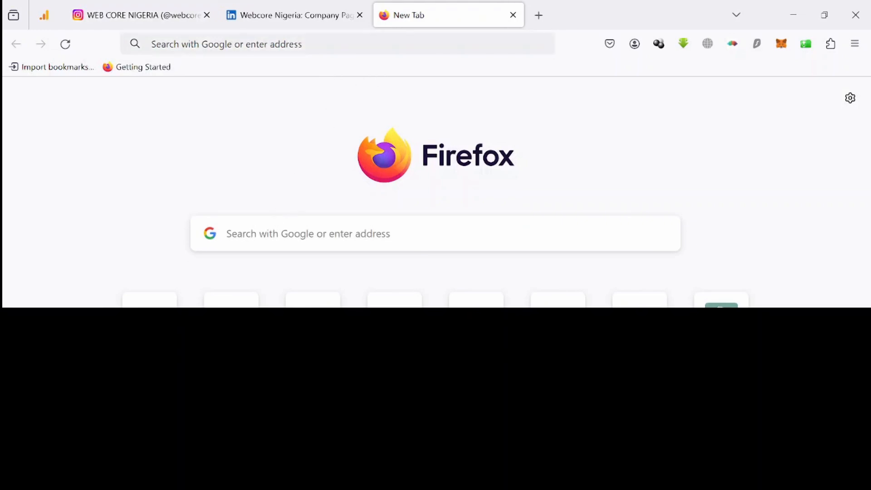
# Step: Search for 'Web core Nigeria' and choose 'Claim this knowledge panel' from the panel's menu
pyautogui.write('W')
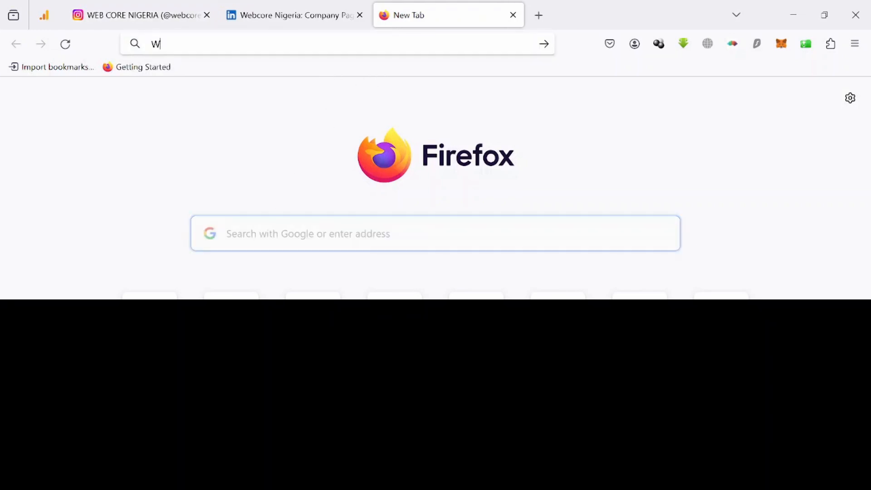
pyautogui.write('EB')
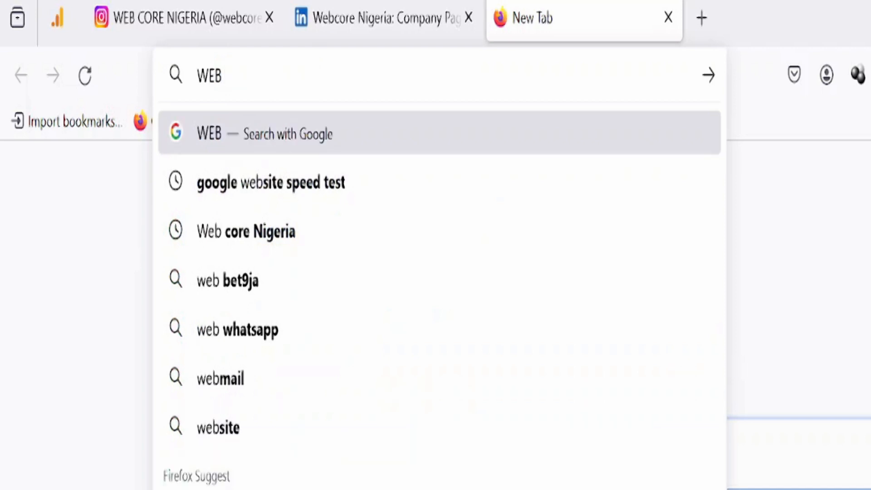
pyautogui.write('CORE')
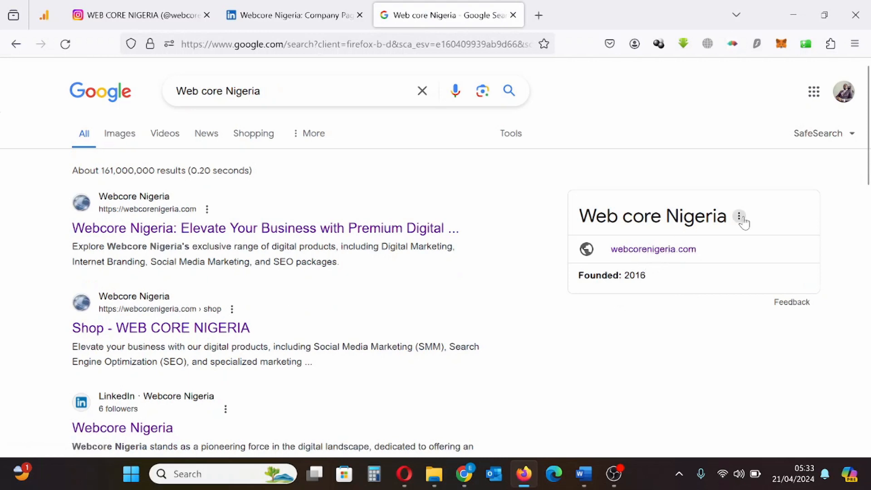
pyautogui.click(739, 216)
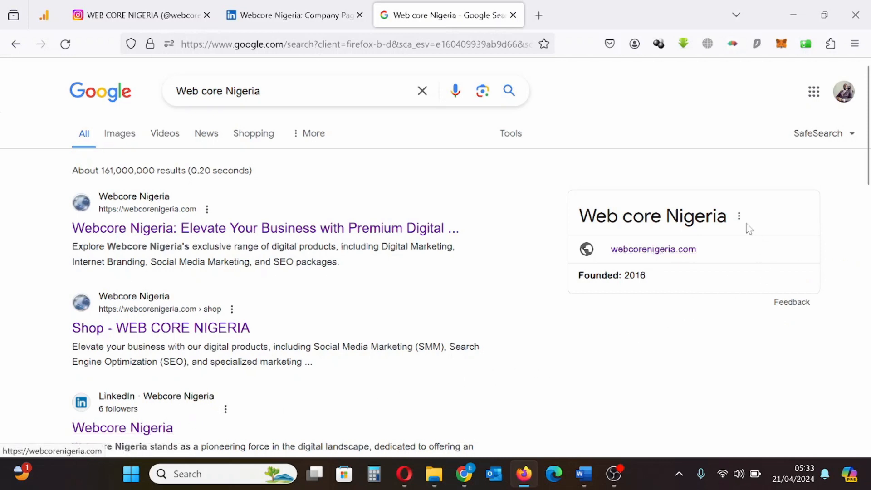
pyautogui.click(739, 215)
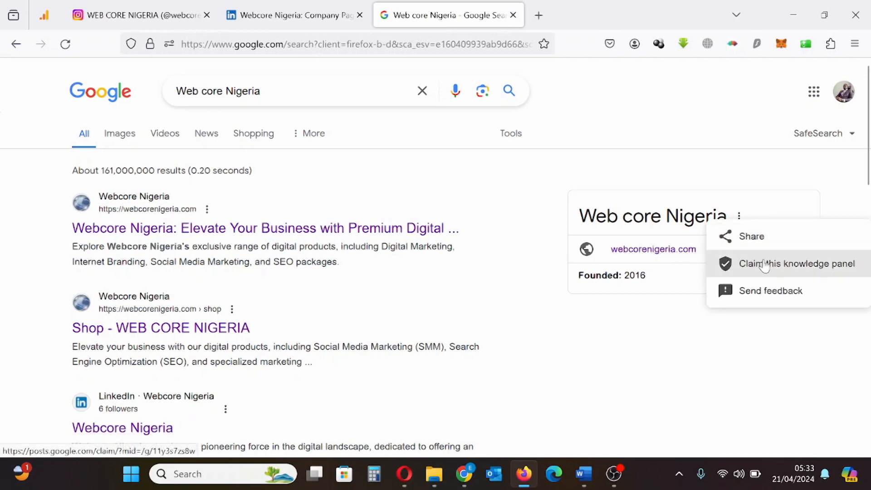
pyautogui.click(797, 263)
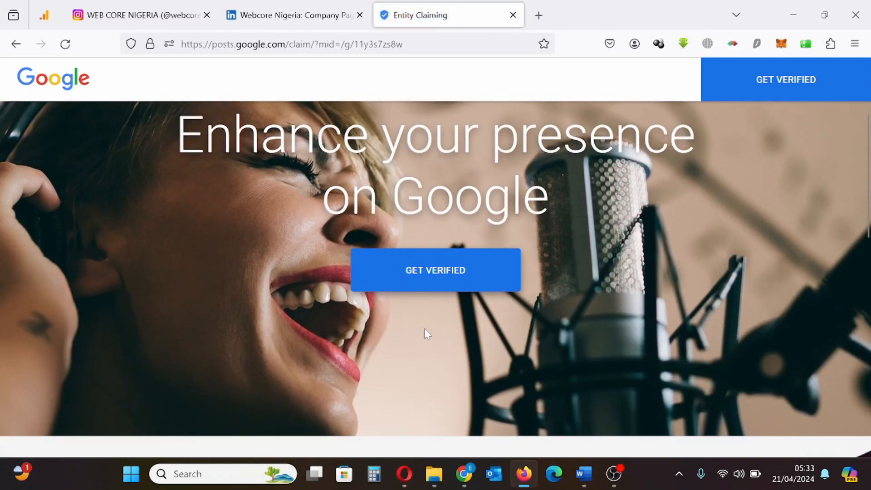
pyautogui.scroll(-3)
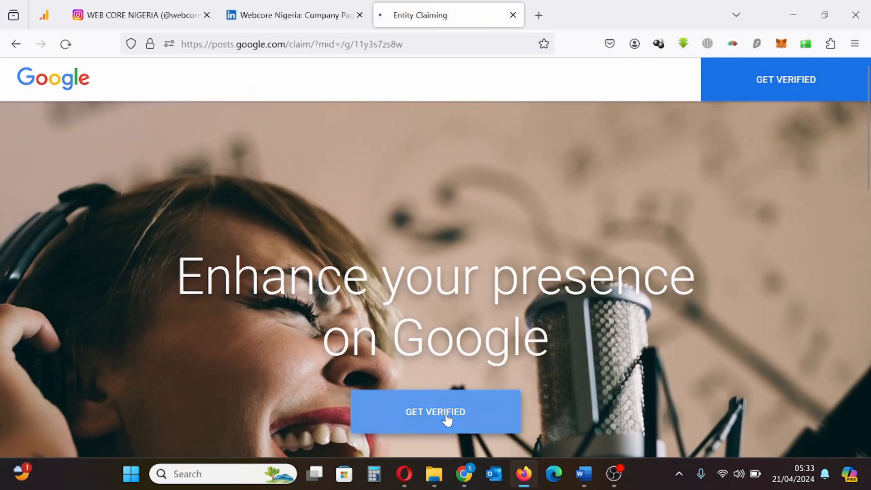
pyautogui.scroll(-3)
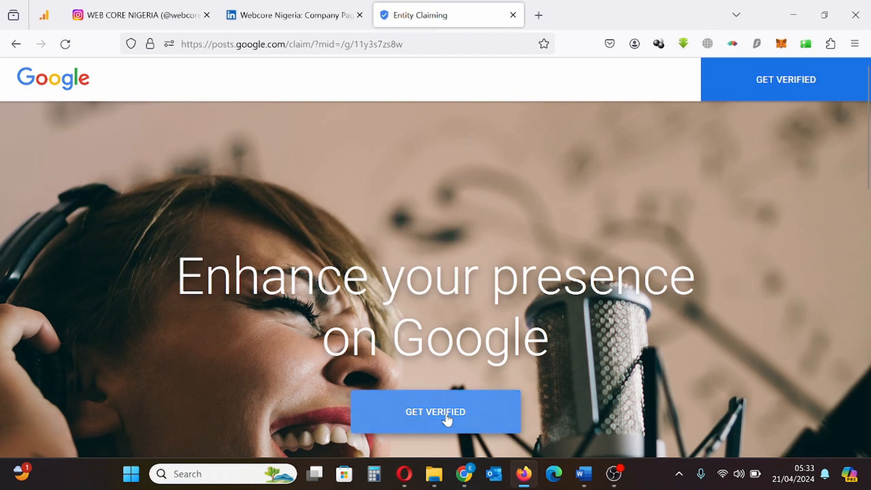
pyautogui.scroll(-3)
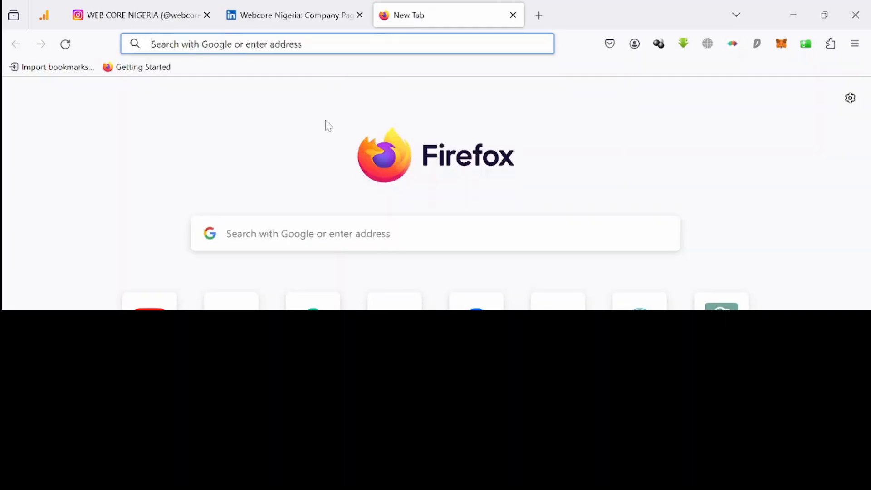
# Step: Search Web core Nigeria again, claim the panel from its menu, and choose GET VERIFIED
pyautogui.click(435, 233)
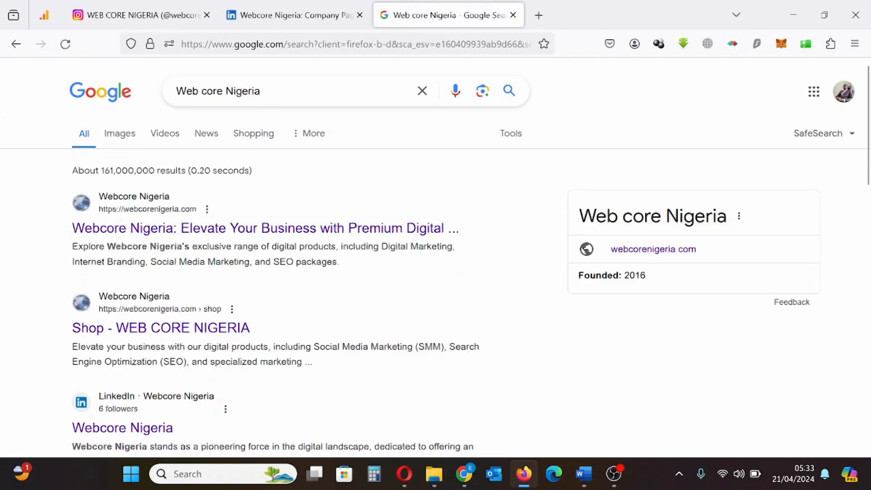
pyautogui.click(738, 215)
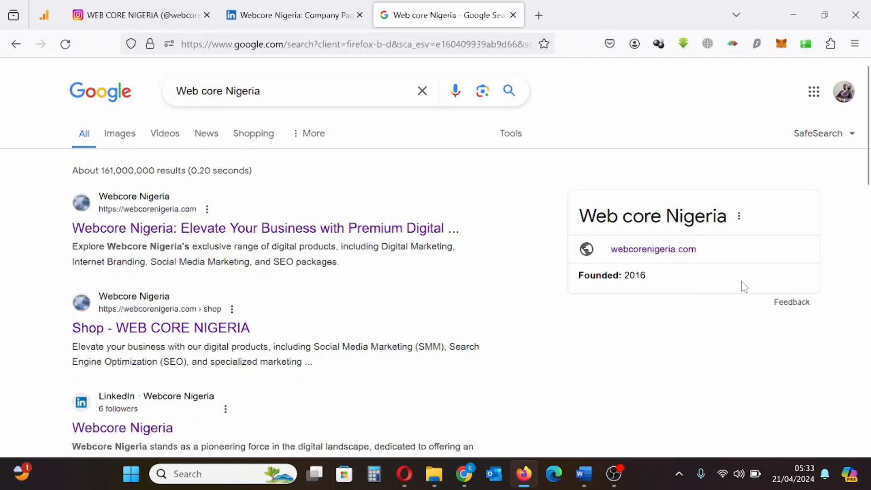
pyautogui.click(739, 216)
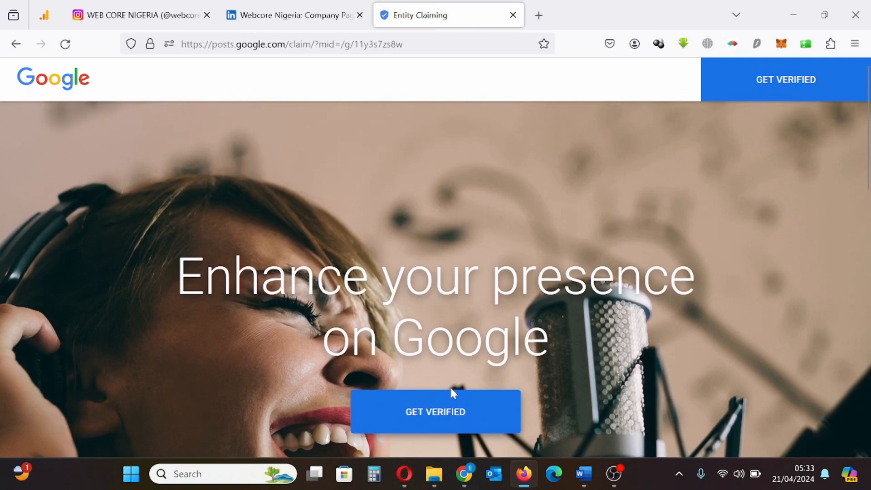
pyautogui.click(435, 412)
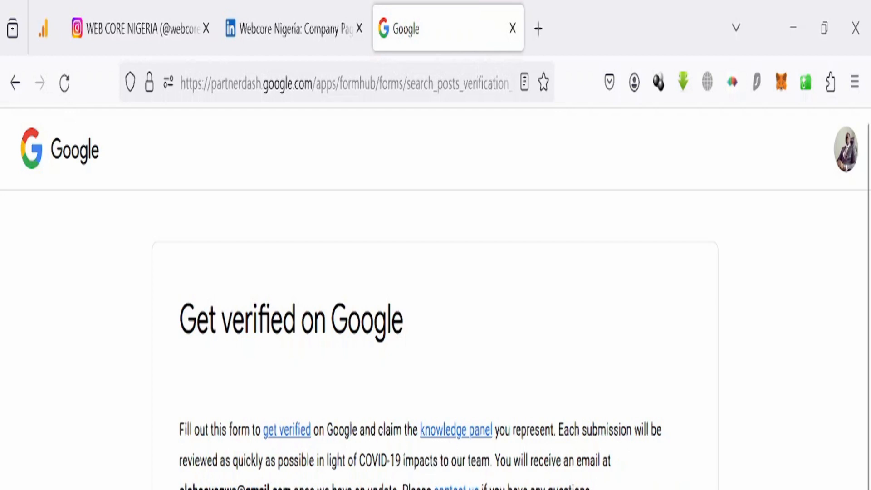
pyautogui.moveTo(669, 442)
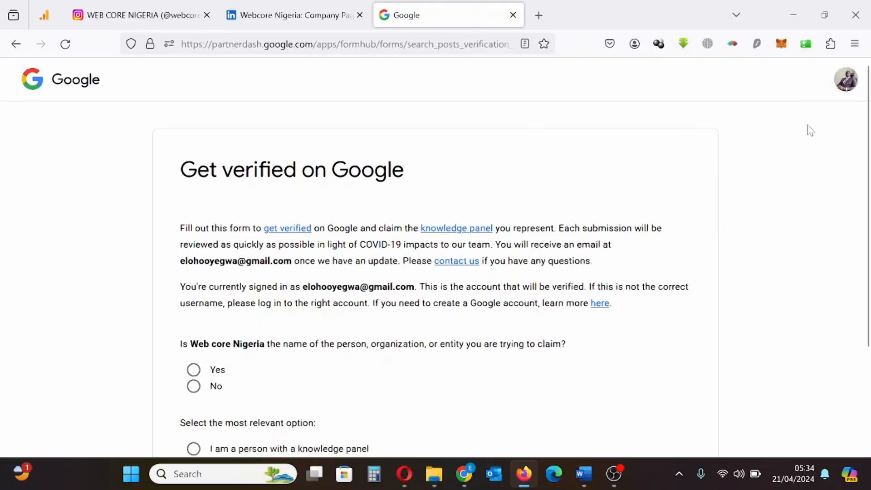
# Step: Answer Yes for Web core Nigeria and select 'I represent this organization in an official capacity'
pyautogui.scroll(-3)
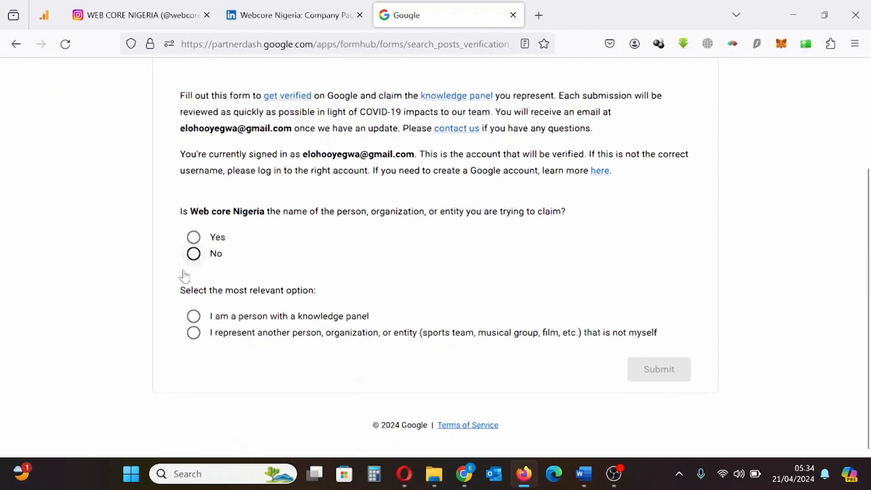
pyautogui.click(193, 237)
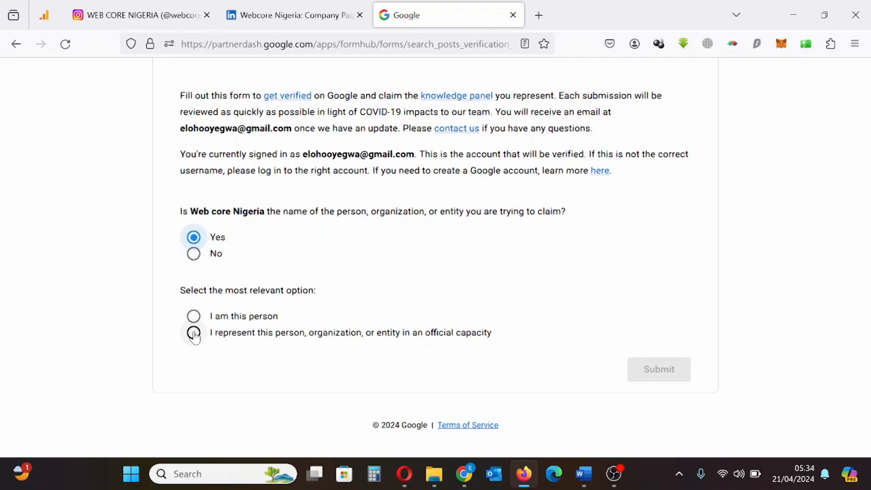
pyautogui.click(193, 332)
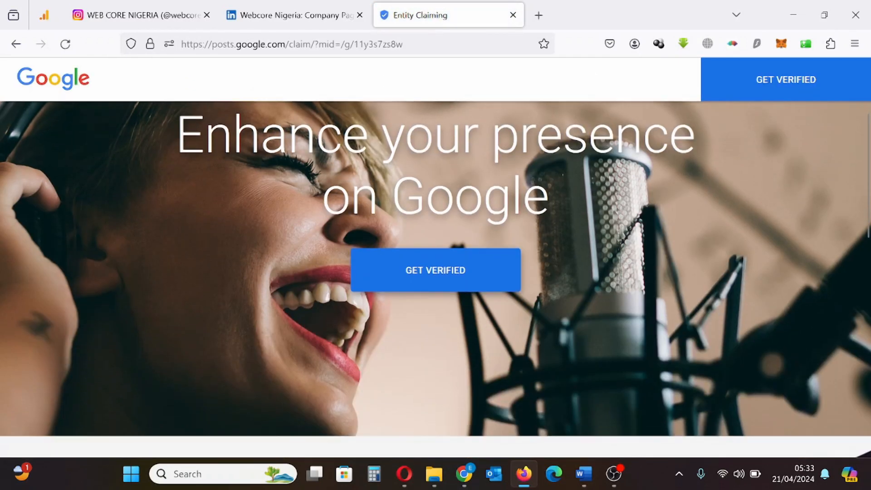
pyautogui.scroll(-3)
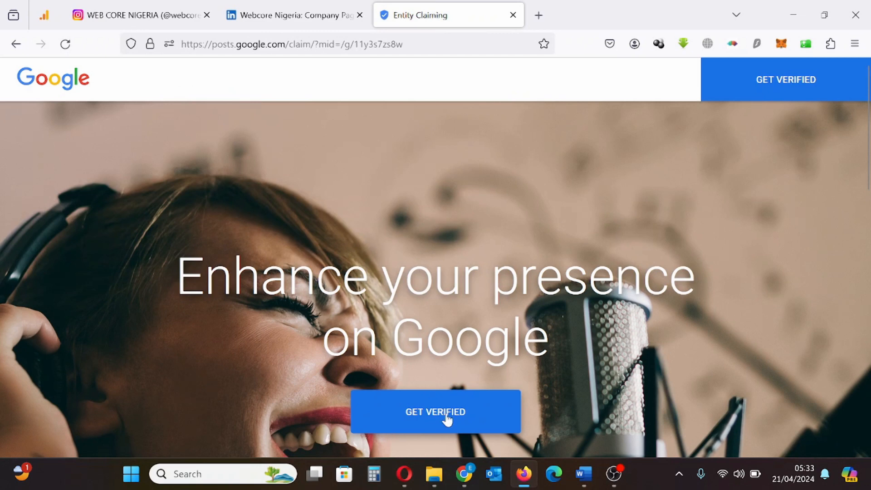
pyautogui.scroll(-3)
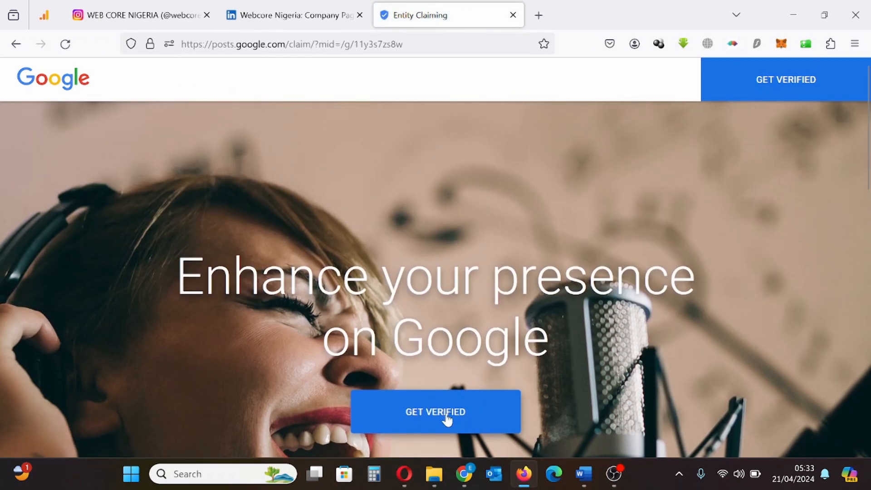
pyautogui.scroll(-3)
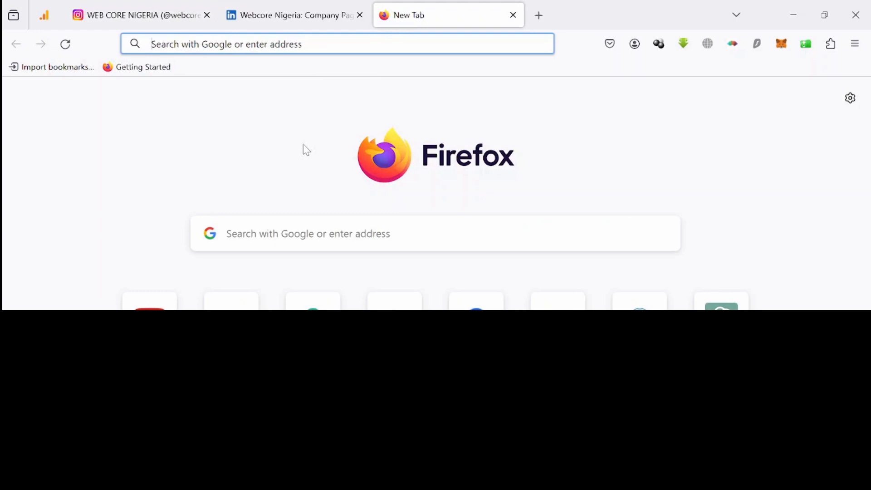
# Step: Search 'Web core Nigeria' and view its knowledge panel showing the website and 2016 founding
pyautogui.click(435, 233)
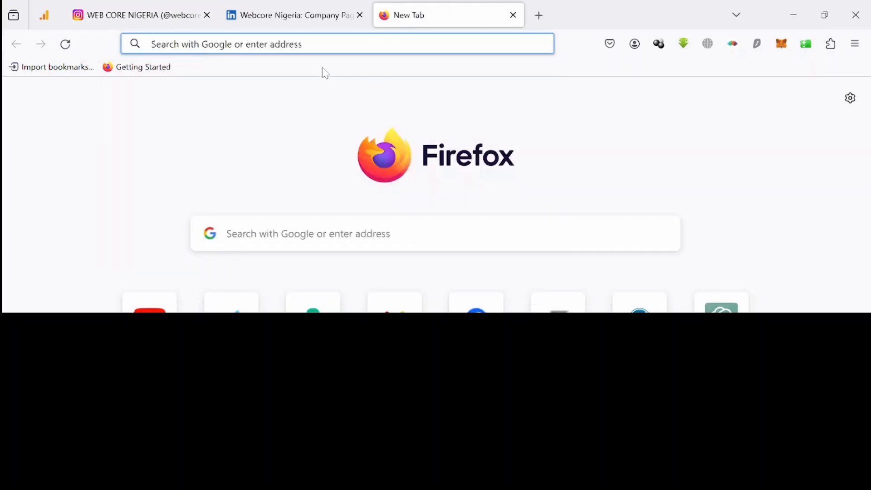
pyautogui.click(435, 233)
pyautogui.write('WEB')
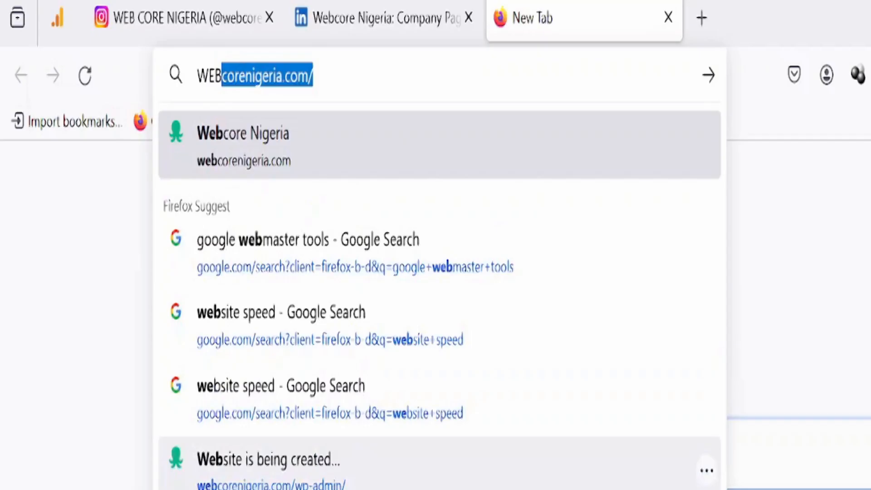
pyautogui.press('Delete')
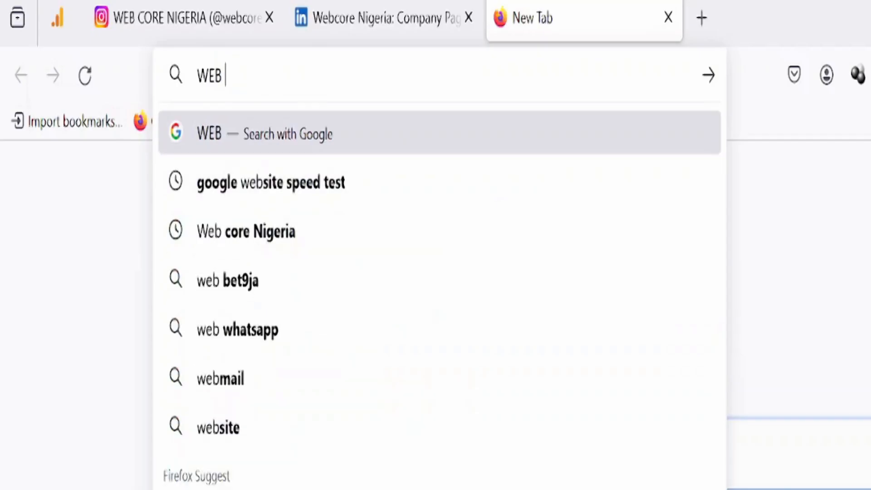
pyautogui.write('CORE+NIGERIA')
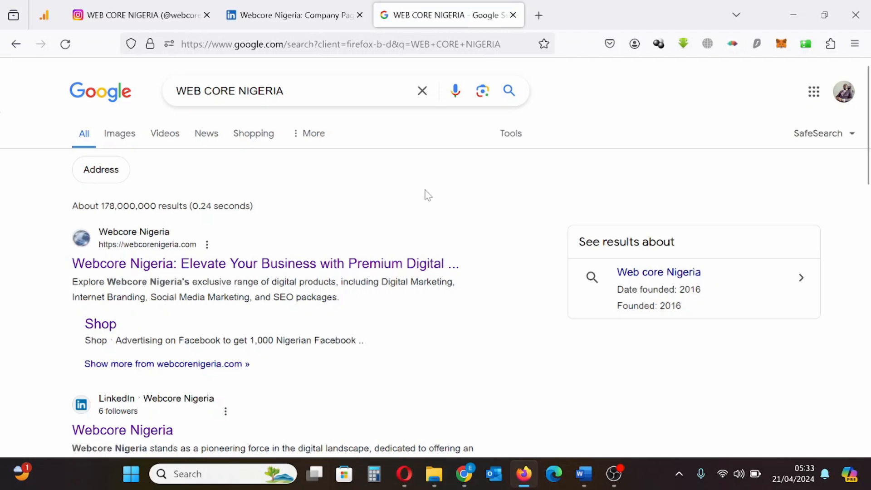
pyautogui.moveTo(653, 299)
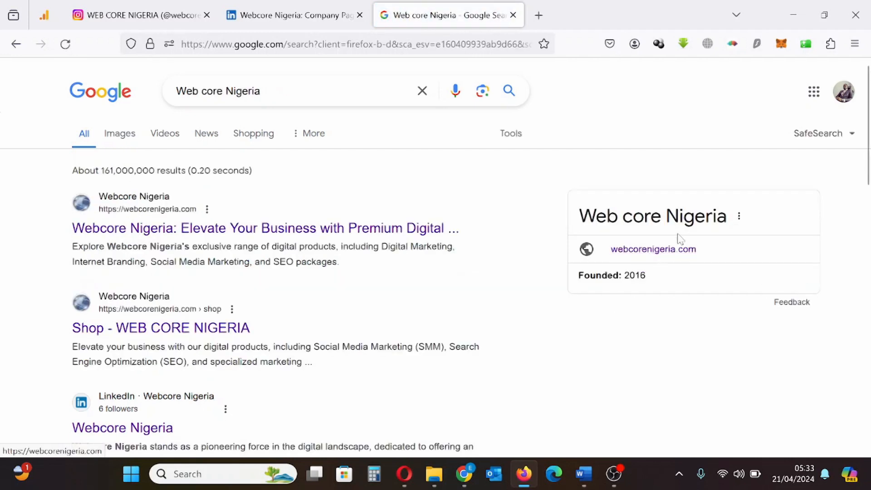
pyautogui.click(739, 216)
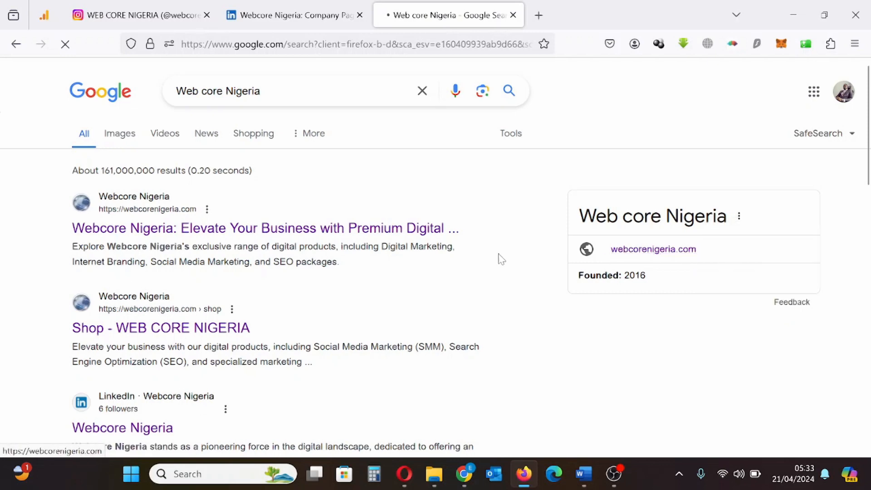
# Step: Choose 'Claim this knowledge panel' from the Web core Nigeria panel's three-dot menu
pyautogui.click(739, 216)
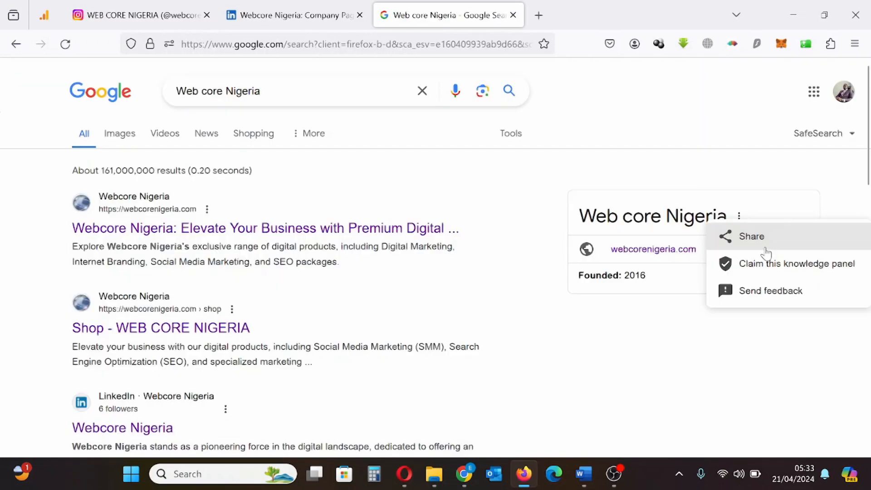
pyautogui.click(796, 263)
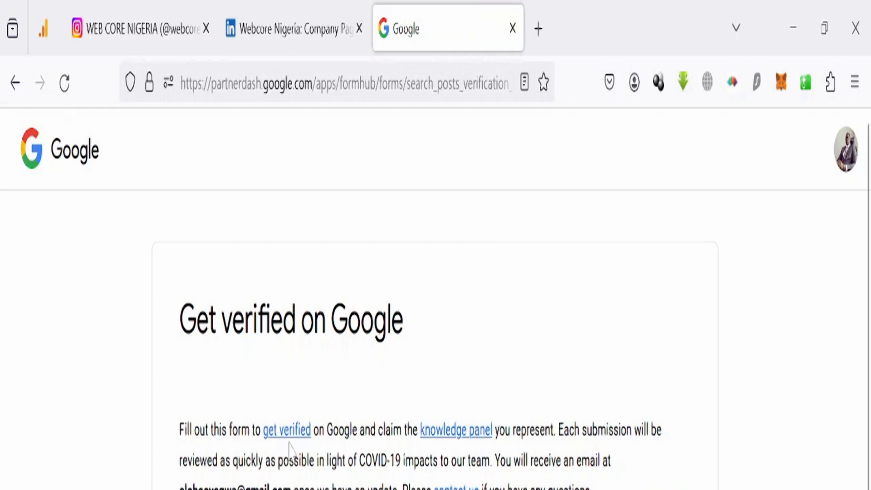
pyautogui.moveTo(474, 449)
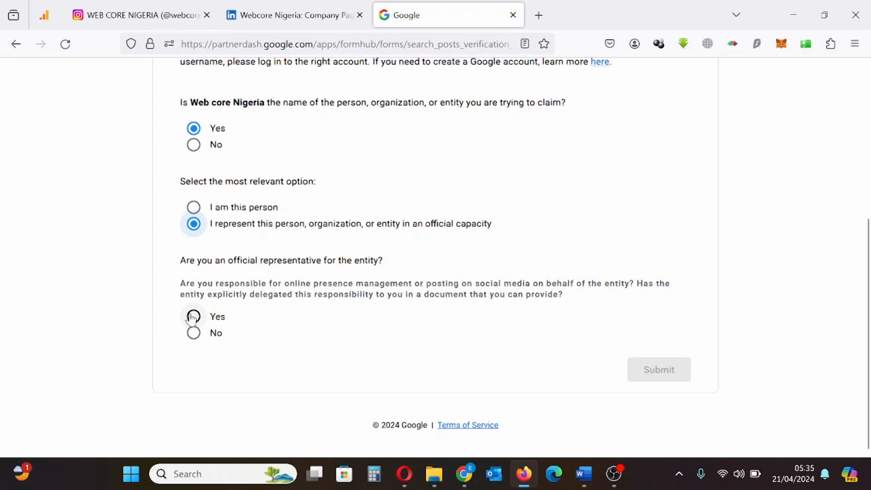
# Step: Mark yourself official representative and type the reason: controlling your brand's content on Google
pyautogui.click(193, 316)
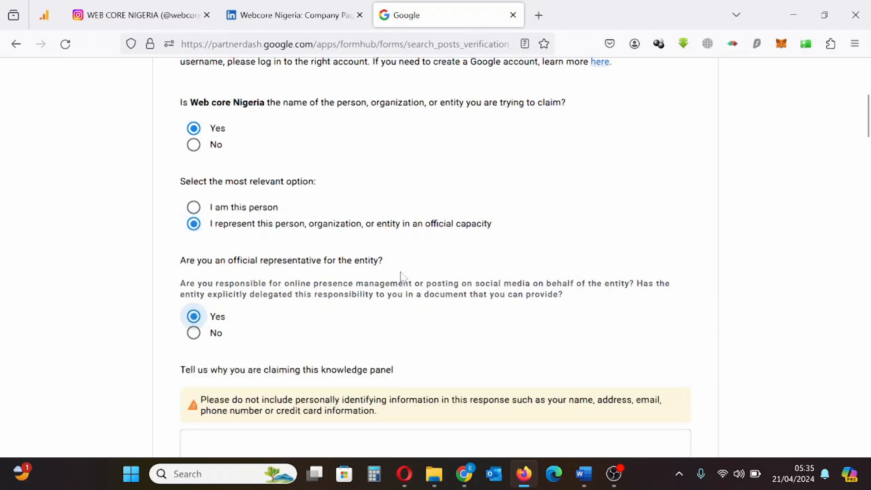
pyautogui.scroll(-3)
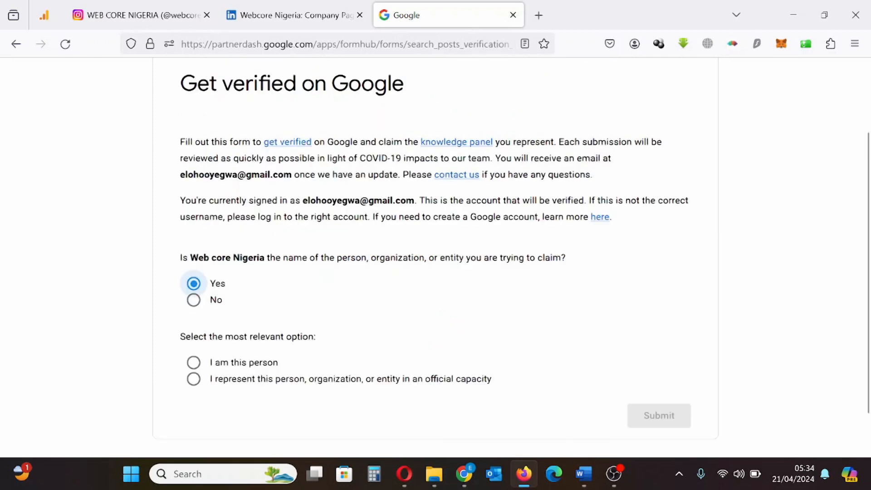
pyautogui.scroll(-3)
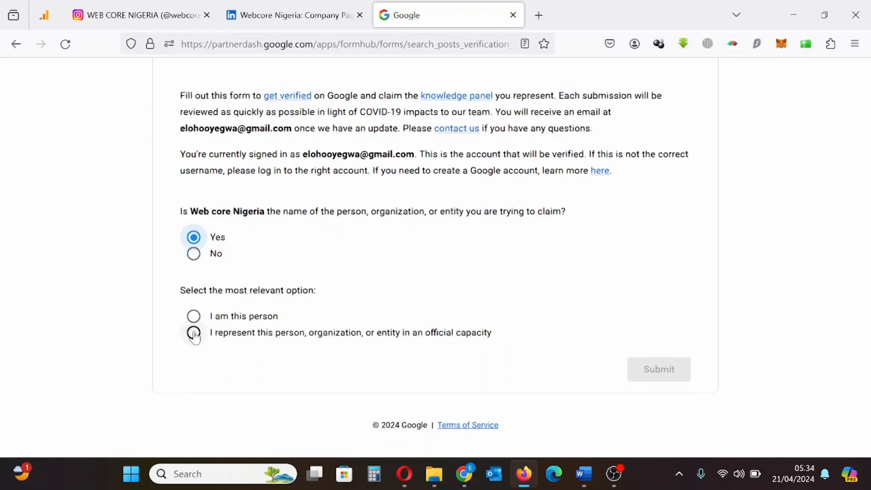
pyautogui.click(193, 332)
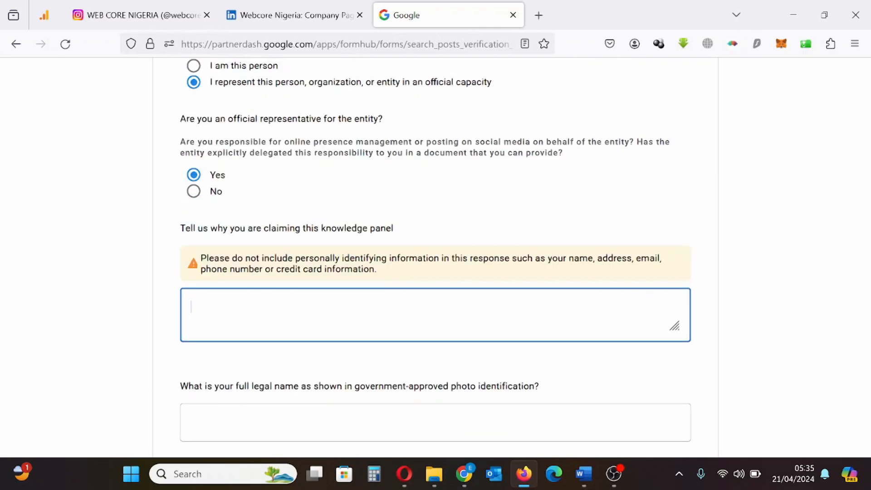
pyautogui.write("I wish to claim this knowledge so I can have control of my brand's content on Google and to avoid impersonators from claiming my brand.")
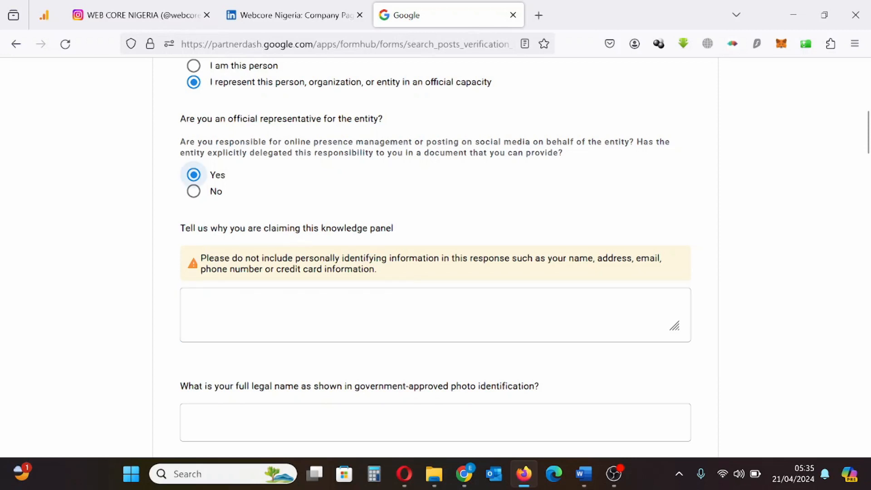
# Step: Copy the prepared reason paragraph from Word and paste it into the 'Tell us why' box
pyautogui.click(582, 473)
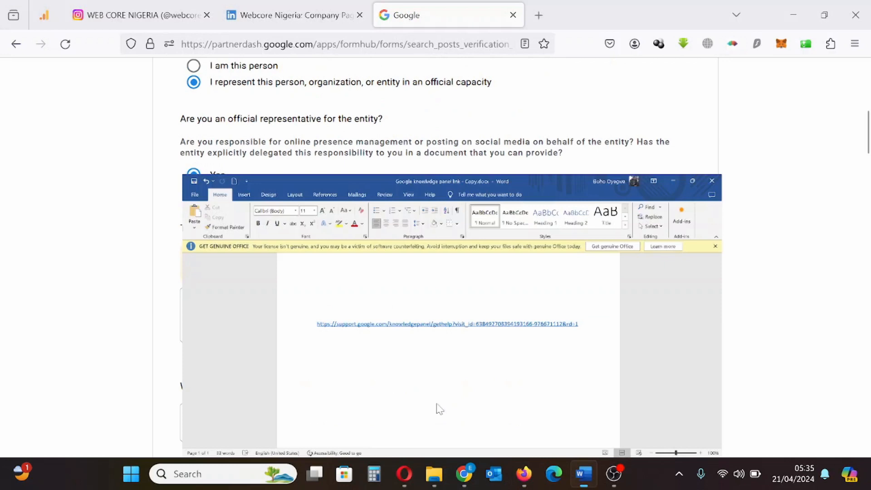
pyautogui.click(692, 181)
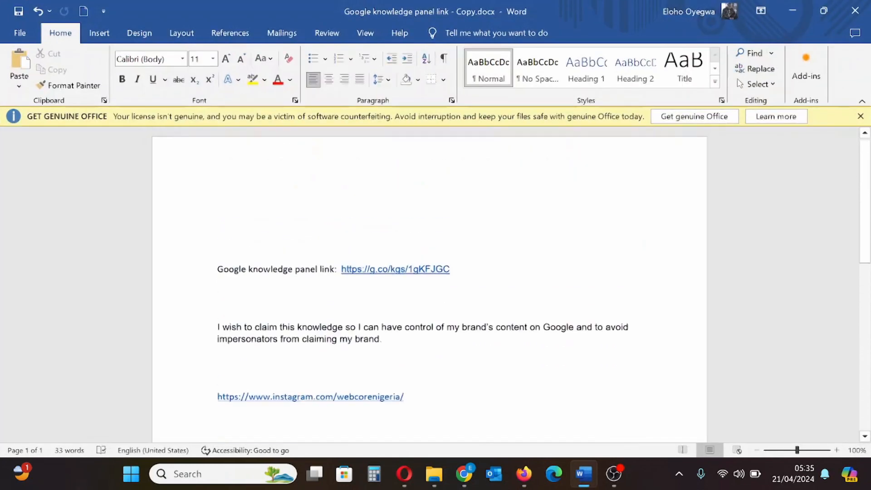
pyautogui.moveTo(217, 327); pyautogui.dragTo(381, 338)
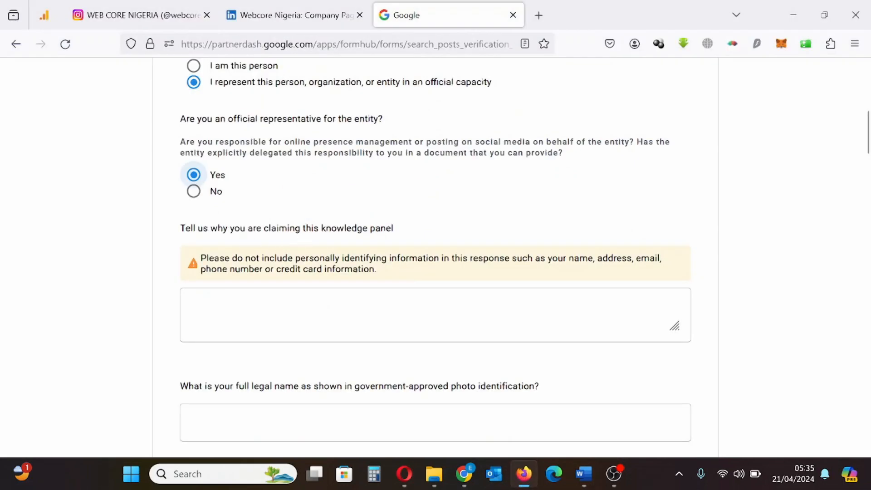
pyautogui.click(582, 473)
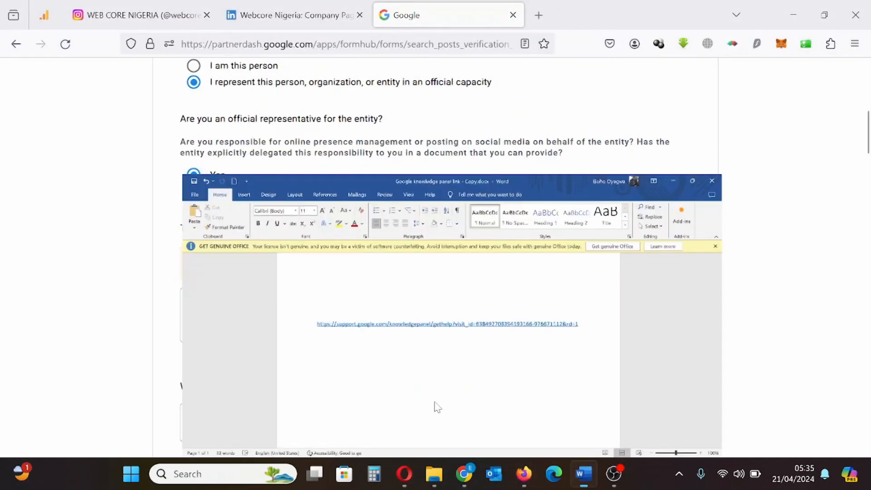
pyautogui.click(691, 181)
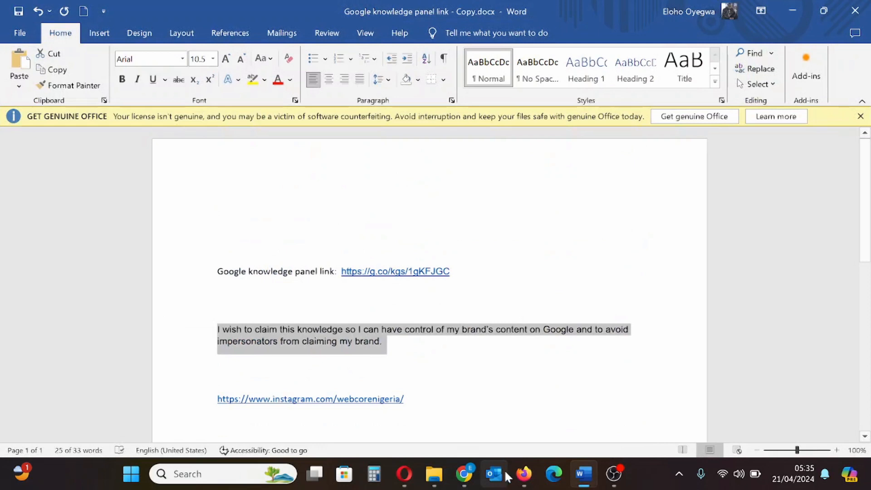
pyautogui.click(523, 474)
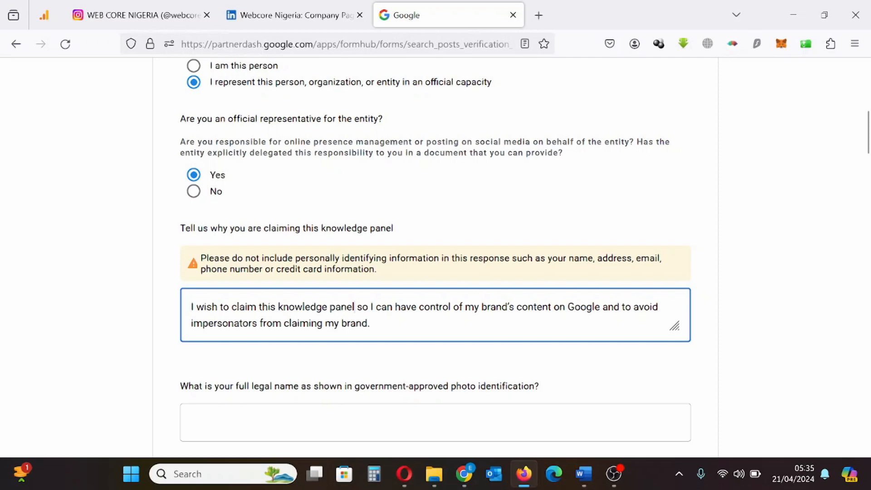
# Step: Enter the legal name 'ELOHO' and scroll to the Business verification section
pyautogui.scroll(-3)
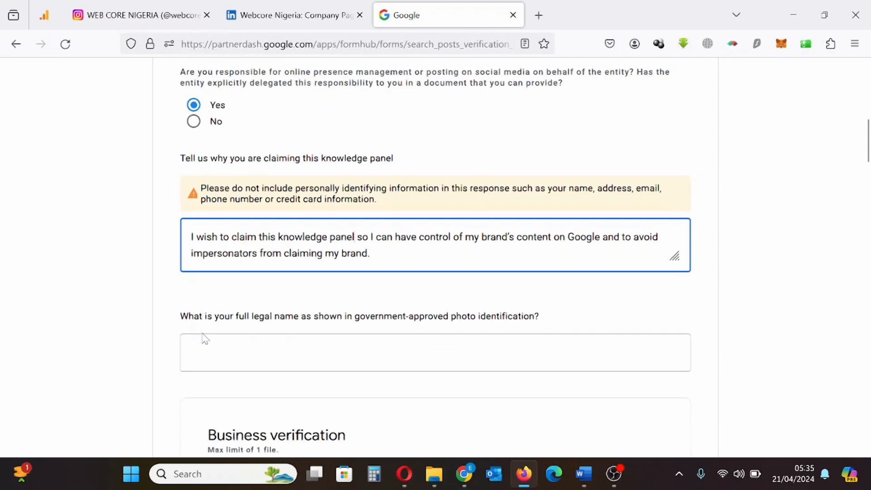
pyautogui.scroll(-3)
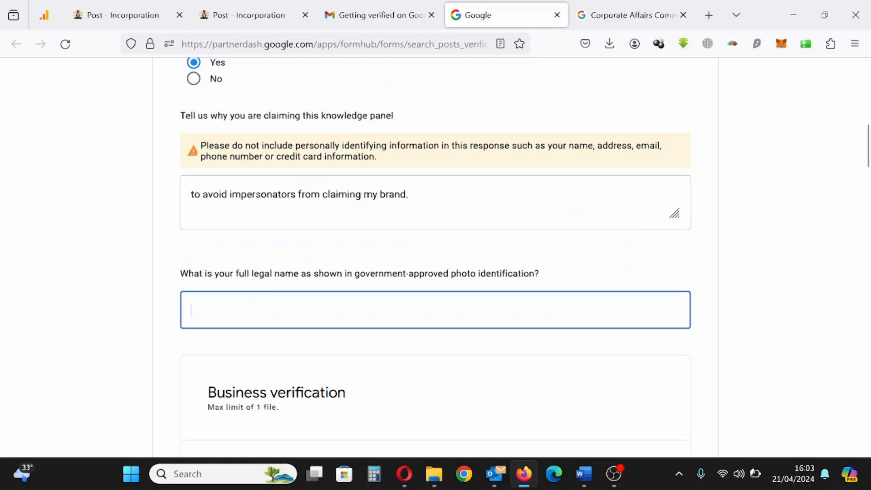
pyautogui.write('ELOHO')
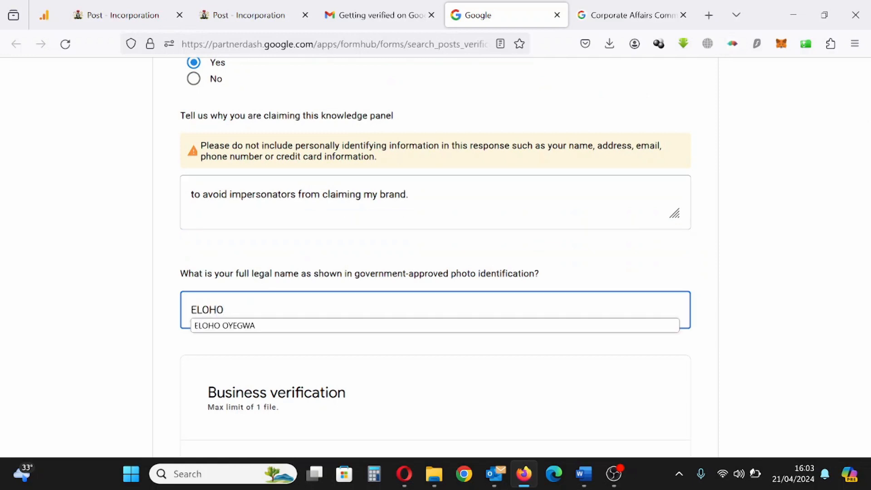
pyautogui.scroll(-3)
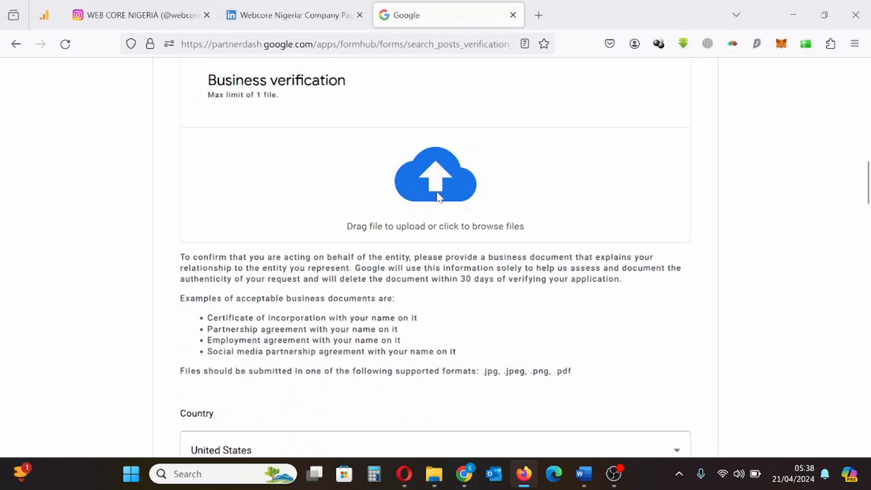
# Step: Upload 'Webcore Nigeria.pdf' via the File Upload dialog into Business verification
pyautogui.click(435, 175)
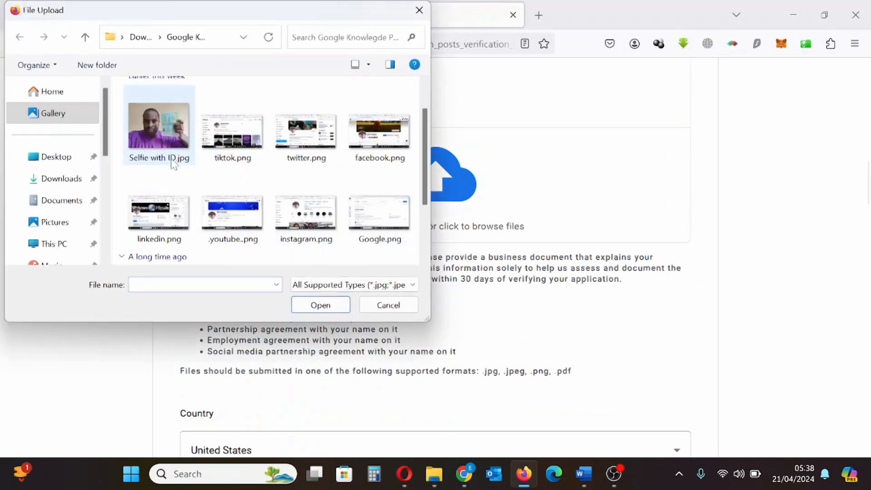
pyautogui.click(159, 208)
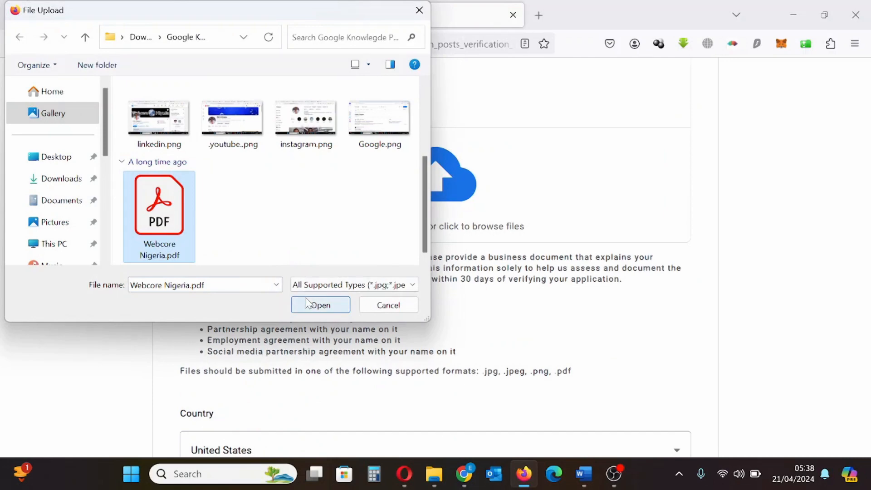
pyautogui.click(320, 304)
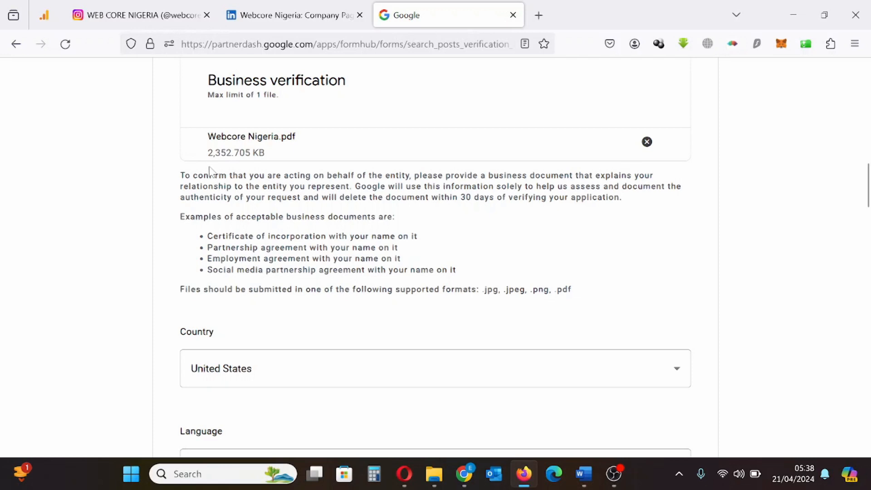
# Step: Set the country to Nigeria and browse for the Selfie with ID photo to upload
pyautogui.scroll(-3)
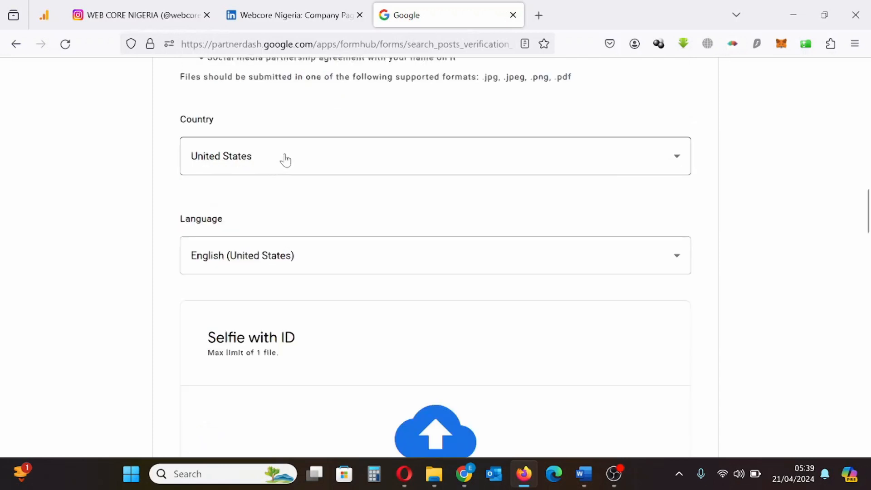
pyautogui.click(435, 156)
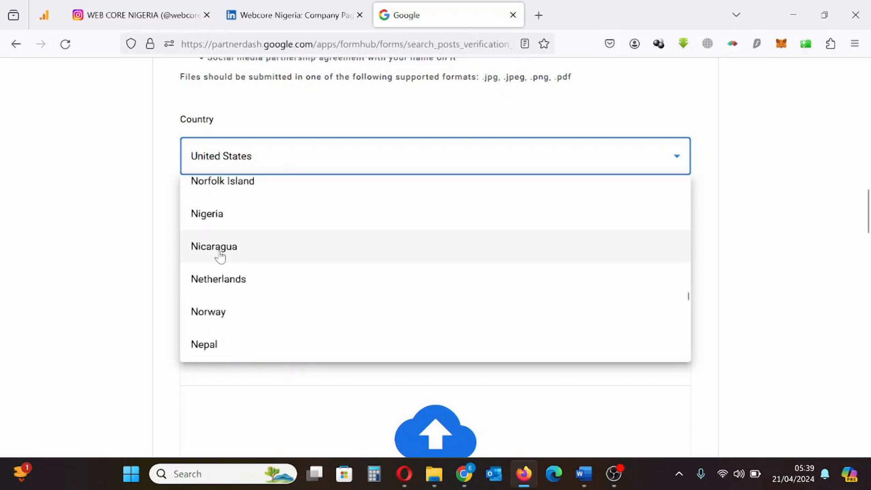
pyautogui.click(207, 213)
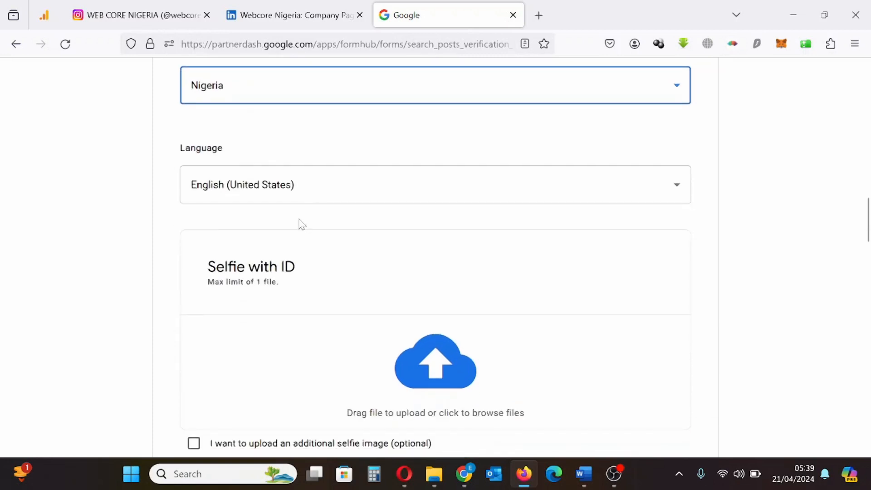
pyautogui.scroll(-3)
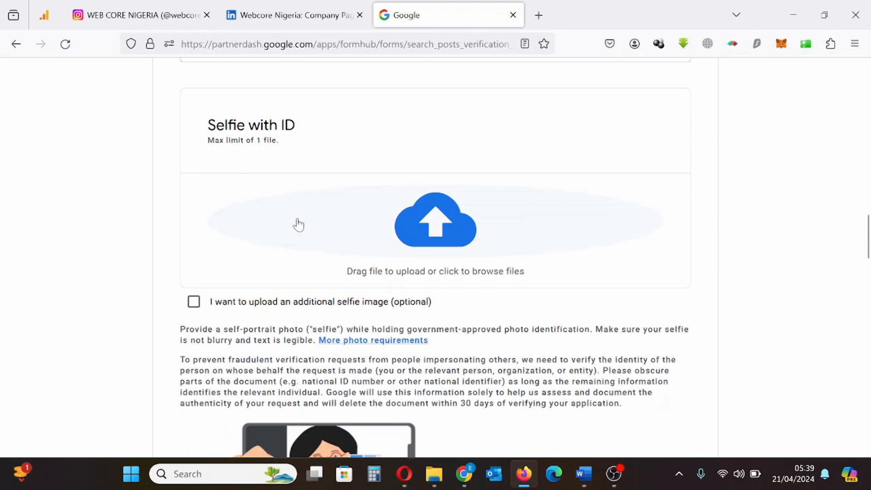
pyautogui.moveTo(422, 223)
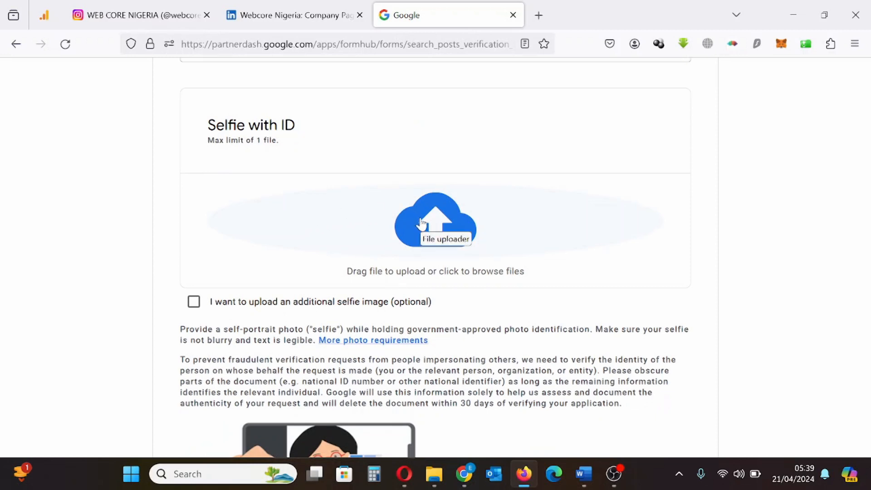
pyautogui.click(435, 220)
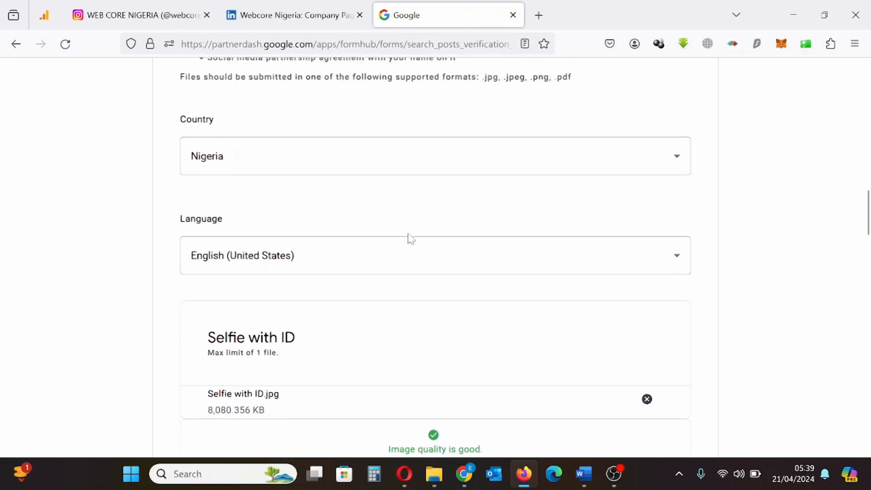
pyautogui.scroll(-3)
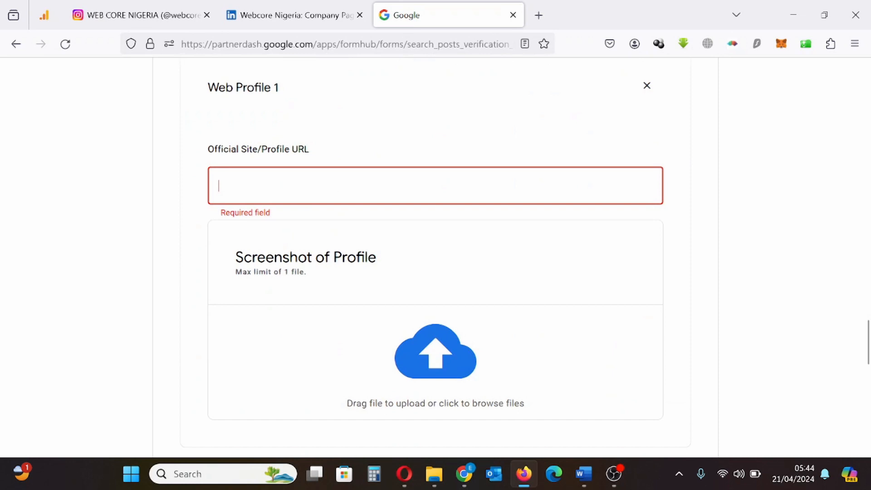
pyautogui.scroll(-3)
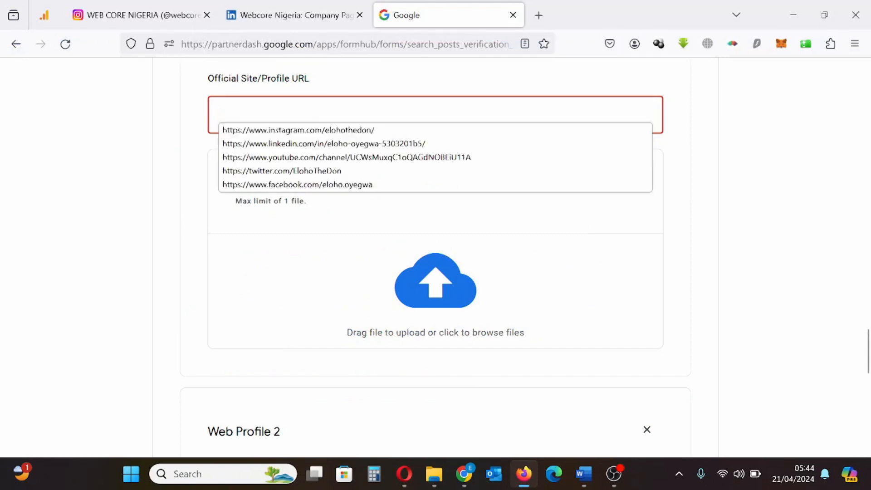
pyautogui.write('https://www.instagram.com/webcorenigeria/')
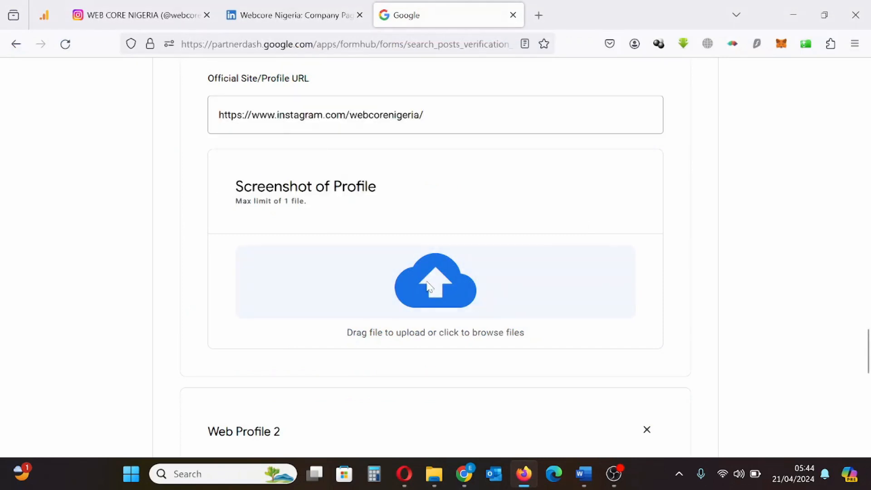
pyautogui.click(435, 280)
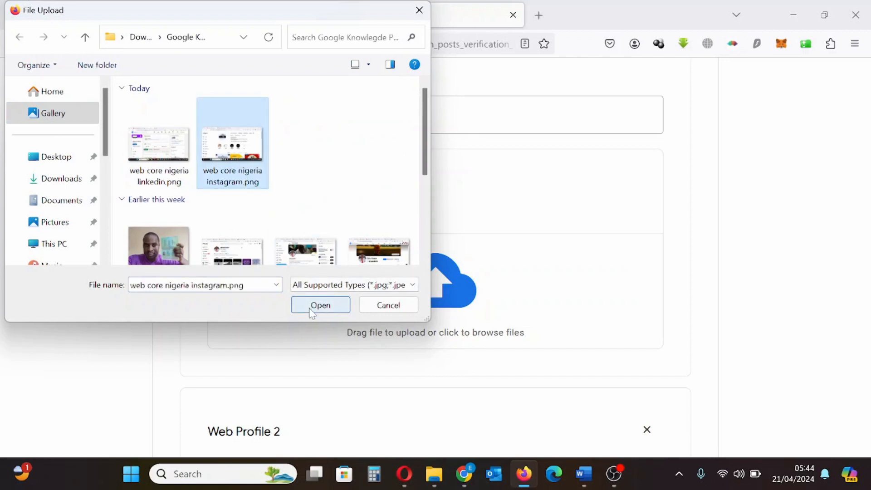
pyautogui.click(319, 305)
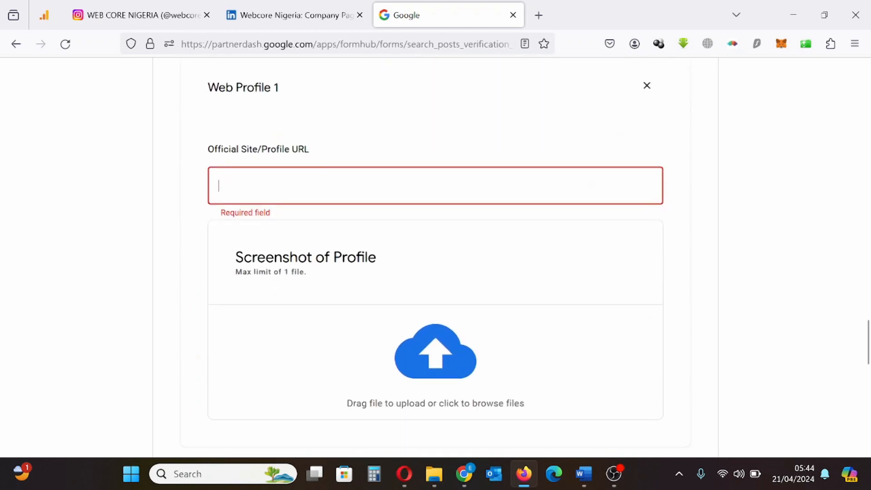
pyautogui.scroll(-3)
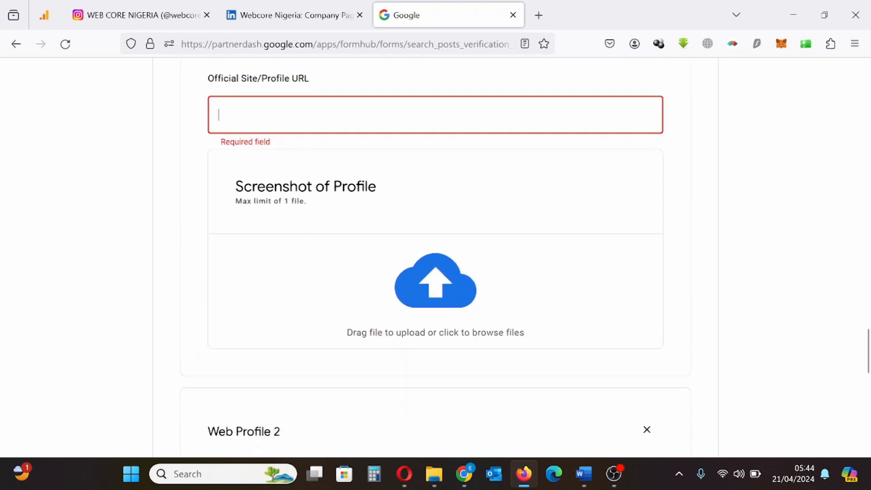
pyautogui.moveTo(549, 433)
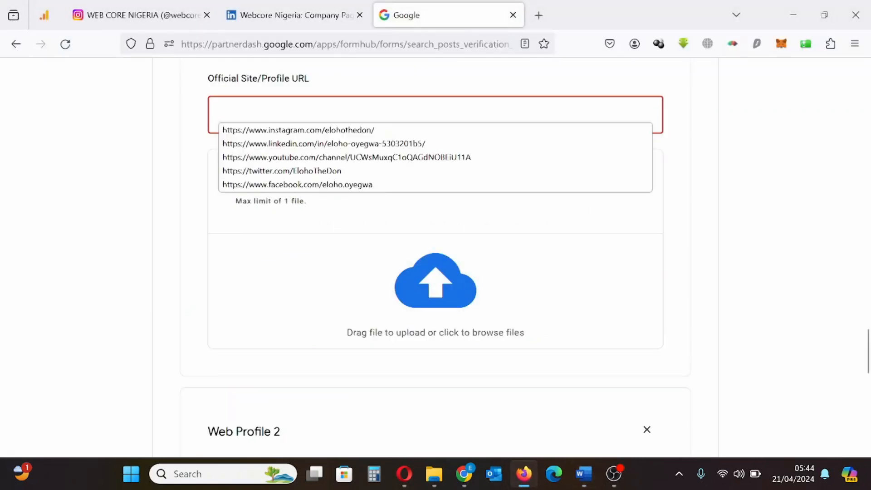
pyautogui.write('https://www.instagram.com/webcorenigeria/')
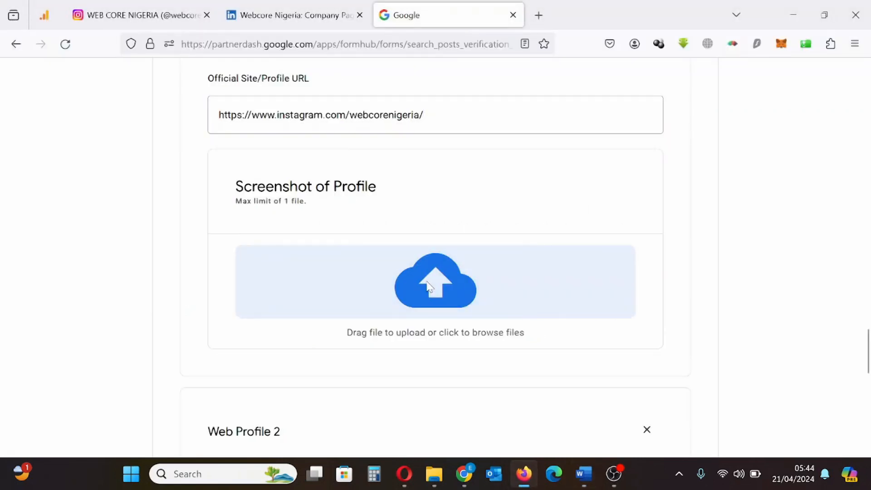
pyautogui.click(435, 281)
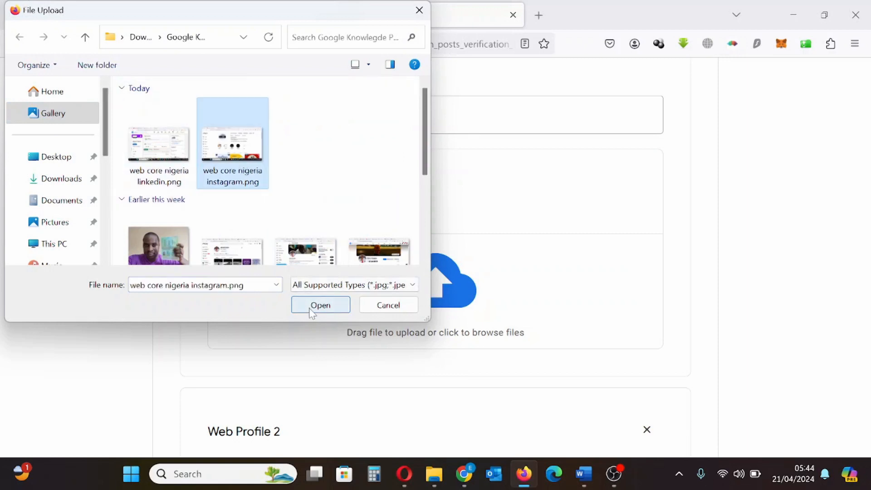
pyautogui.click(319, 304)
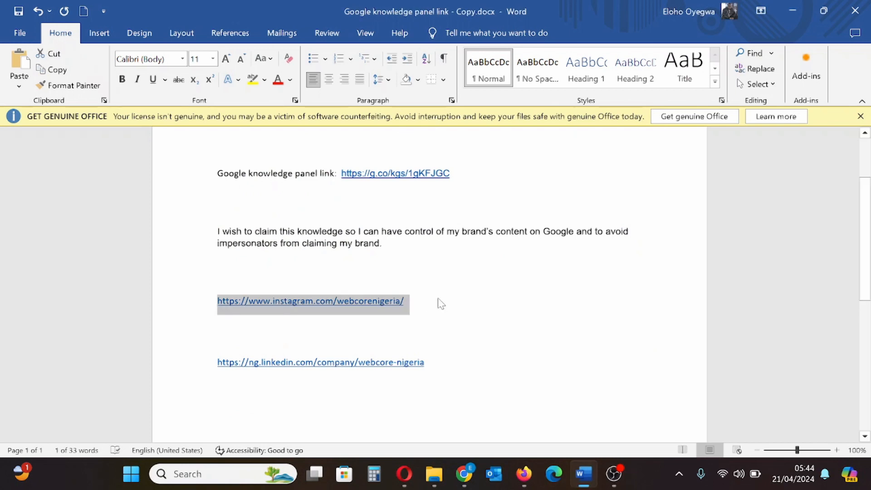
pyautogui.click(440, 302)
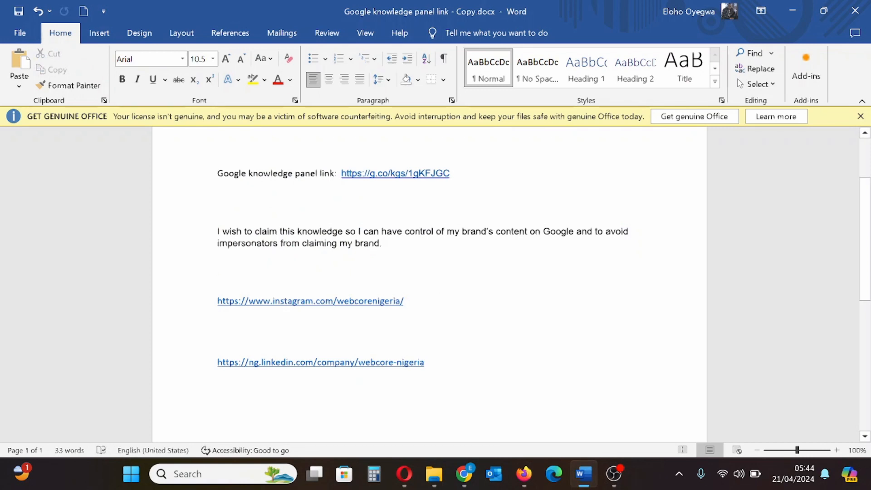
# Step: Copy the LinkedIn company page link from Word and return to the form
pyautogui.tripleClick(320, 362)
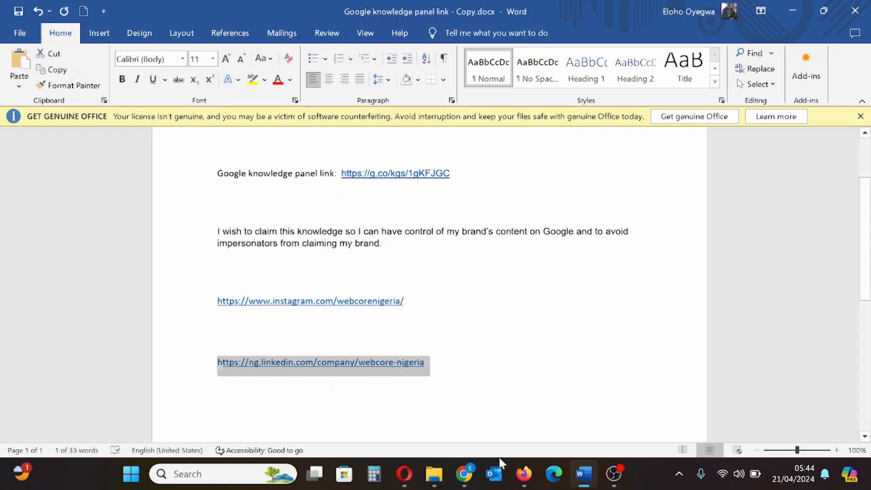
pyautogui.click(522, 474)
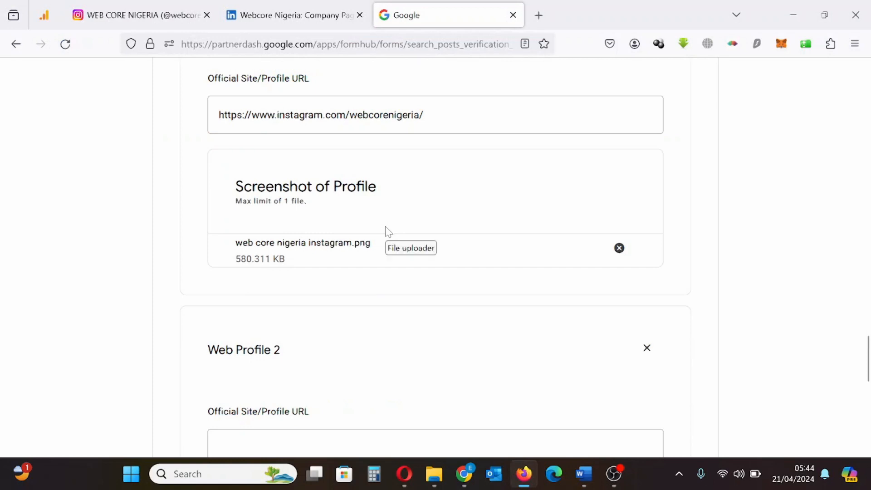
pyautogui.scroll(-3)
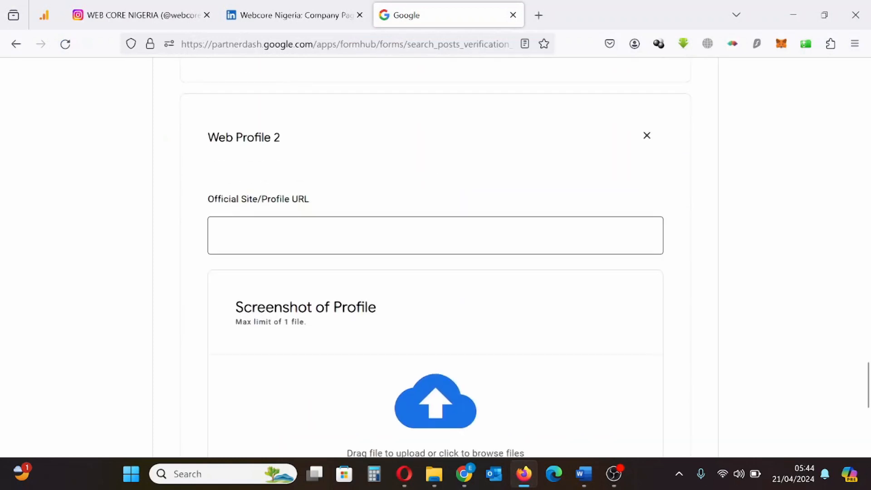
pyautogui.write('https://ng.linkedin.com/company/webcore-nigeria')
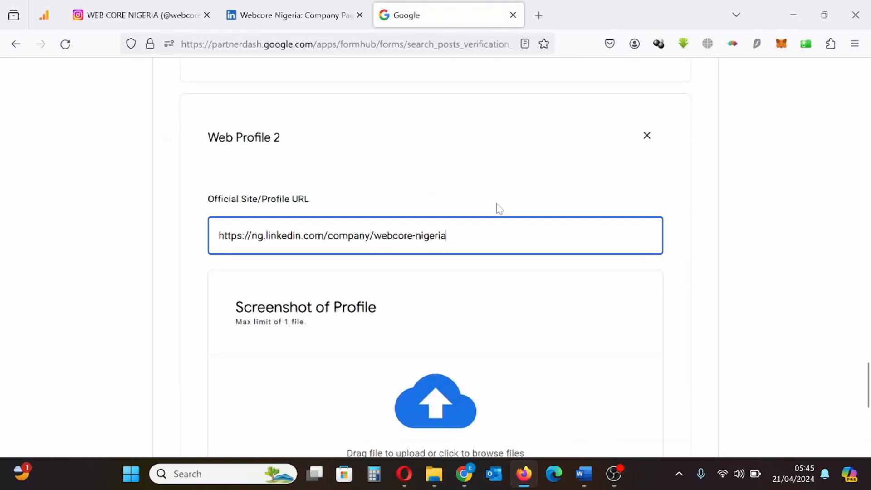
pyautogui.click(435, 400)
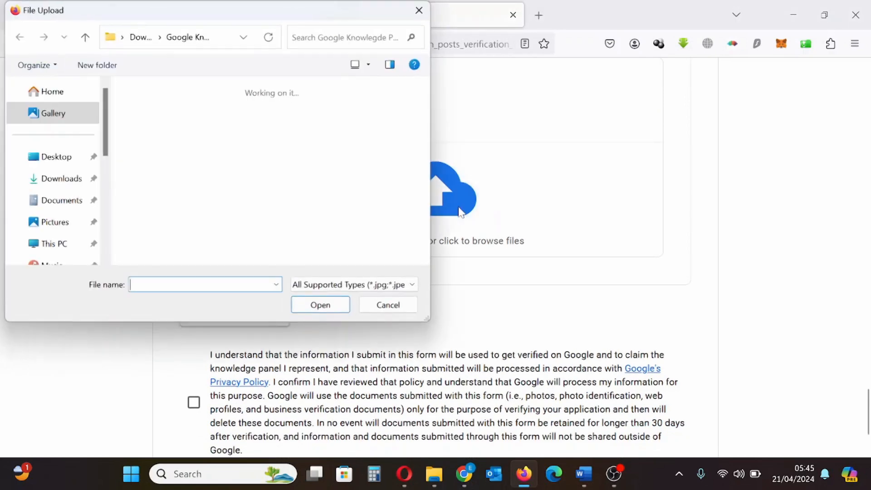
pyautogui.click(159, 141)
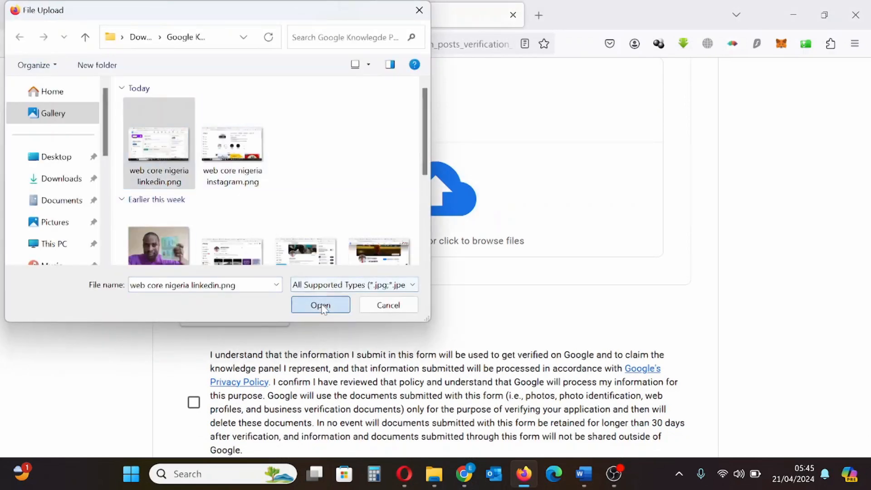
pyautogui.click(321, 305)
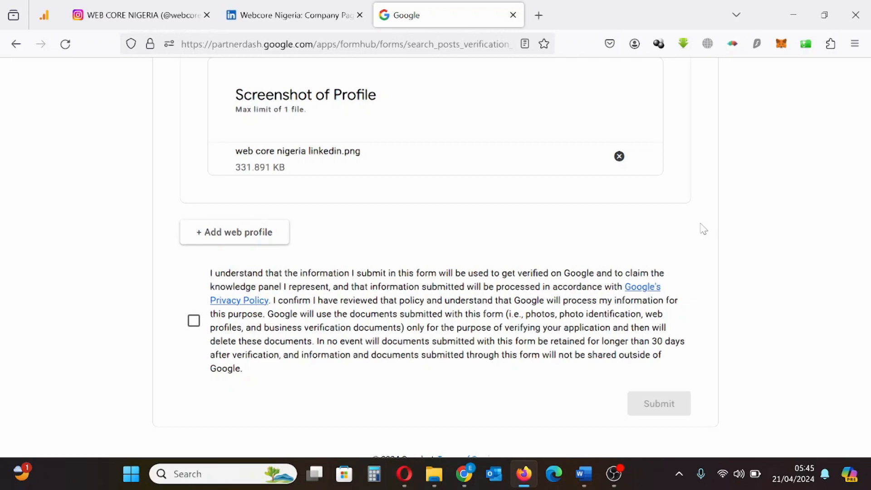
pyautogui.click(194, 321)
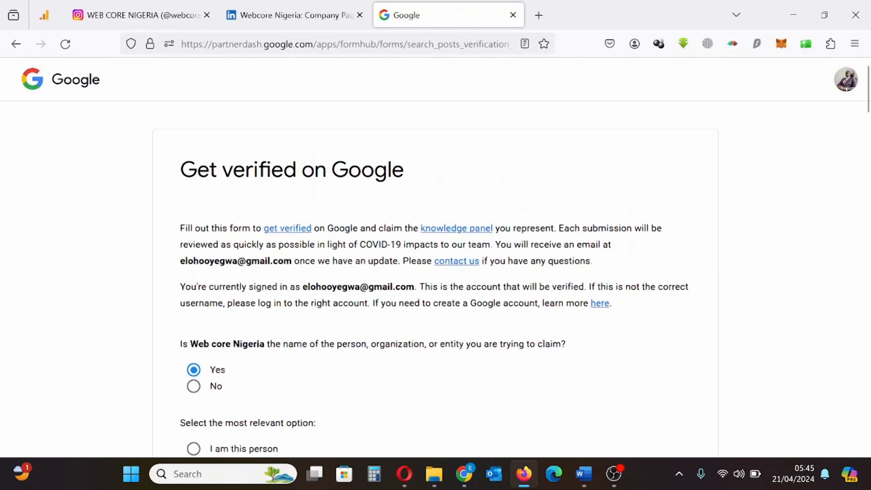
# Step: Scroll down the claim form to the consent statement at the bottom
pyautogui.scroll(-3)
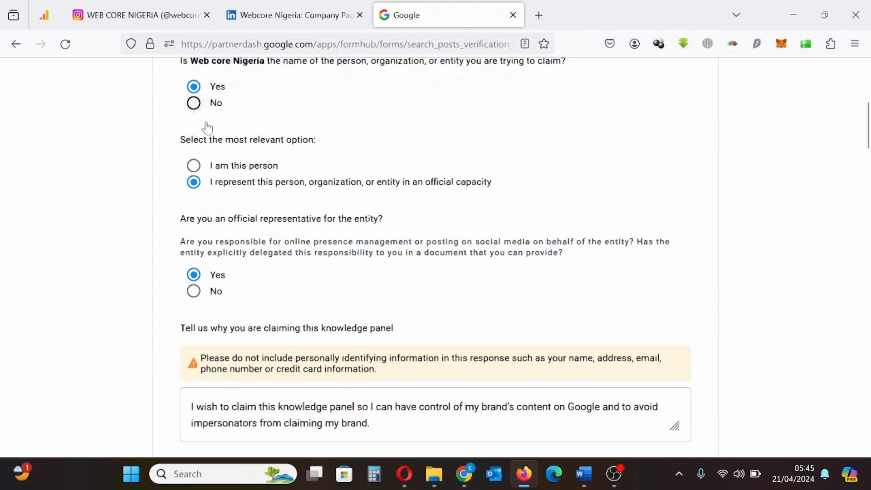
pyautogui.moveTo(325, 204)
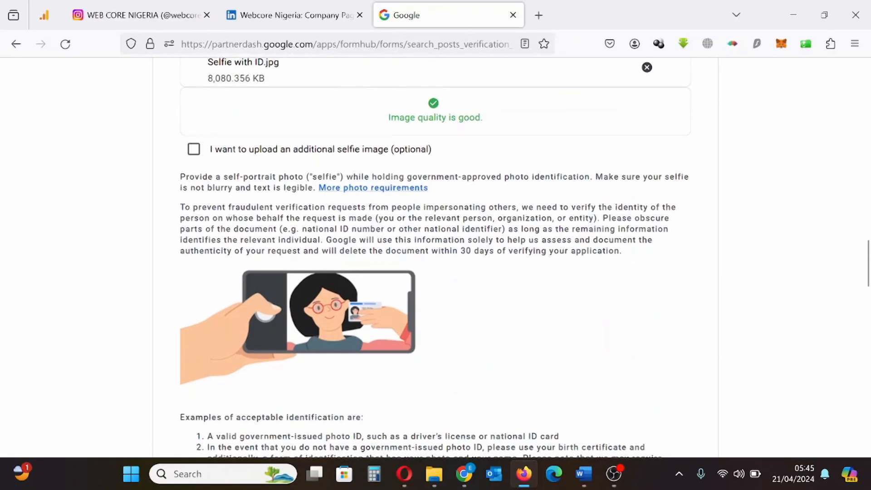
pyautogui.scroll(-3)
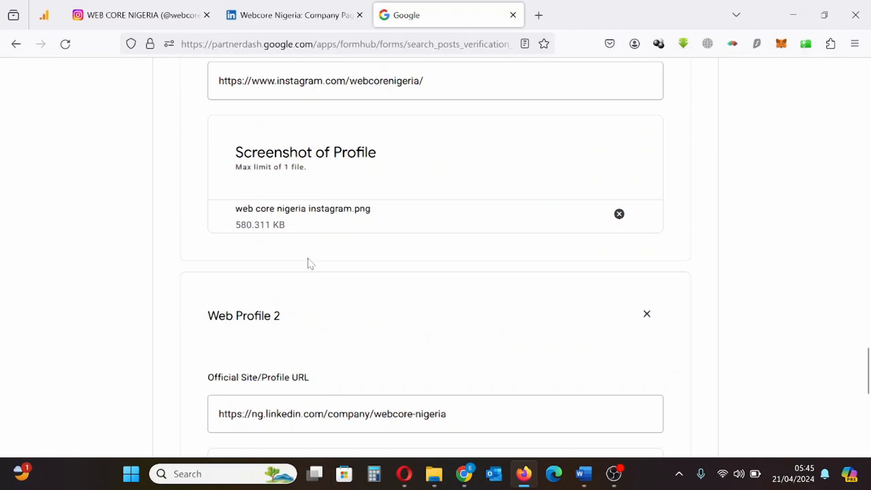
pyautogui.scroll(-3)
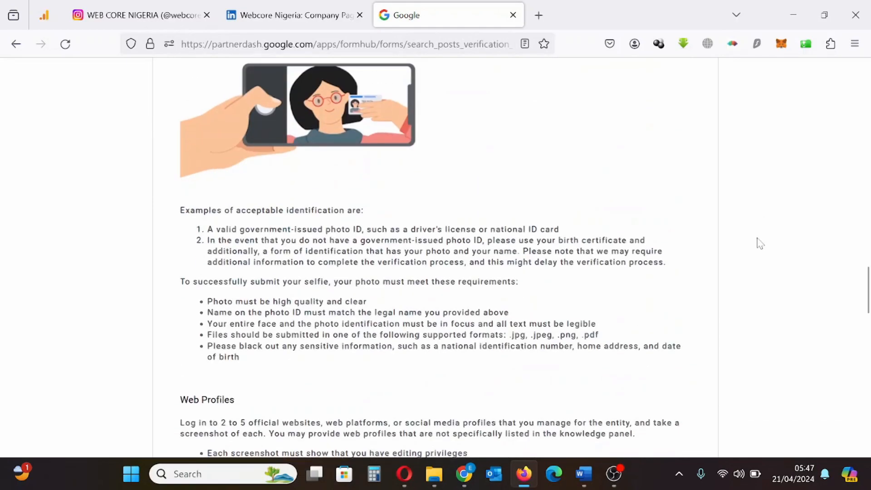
pyautogui.scroll(-3)
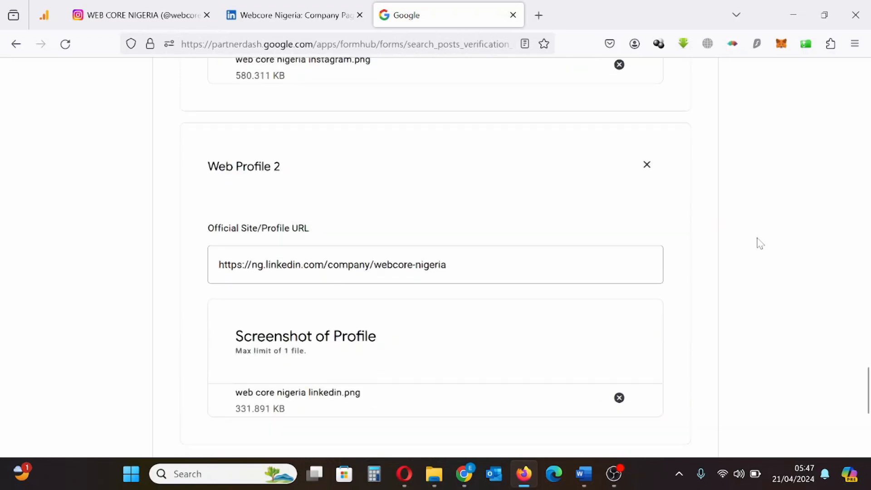
pyautogui.scroll(-3)
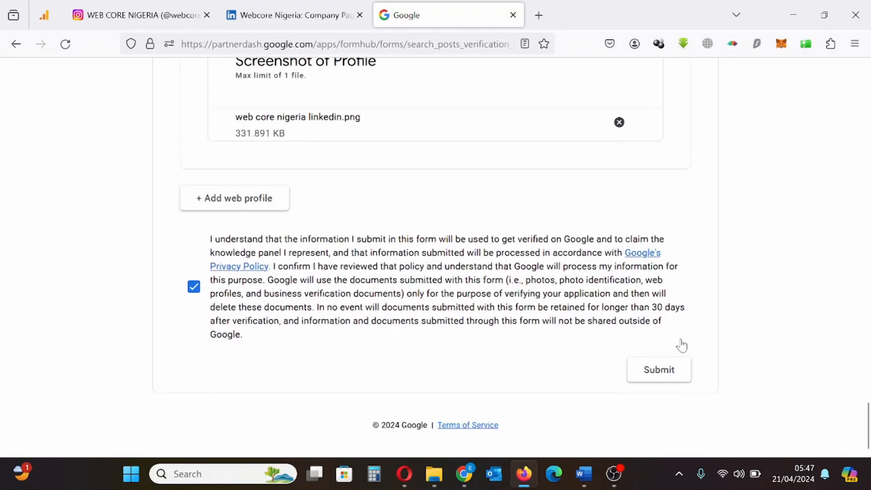
# Step: Use the Submit button at the bottom to send the verification form
pyautogui.click(658, 369)
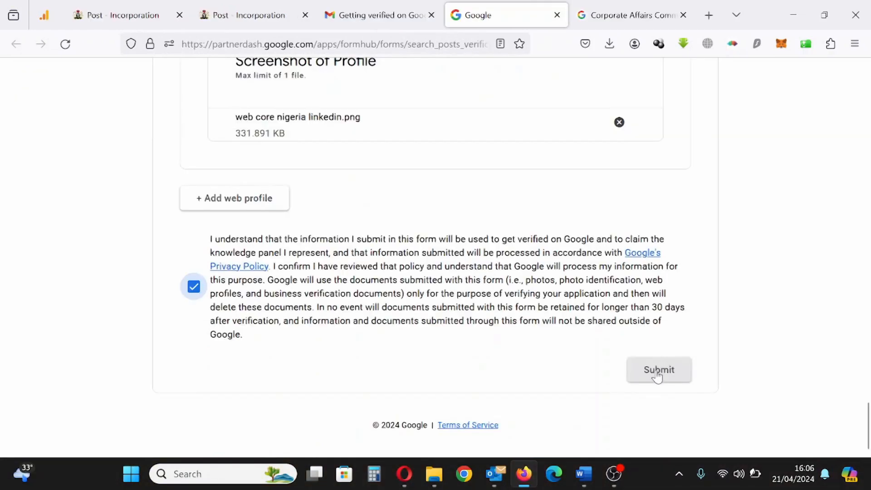
pyautogui.click(658, 369)
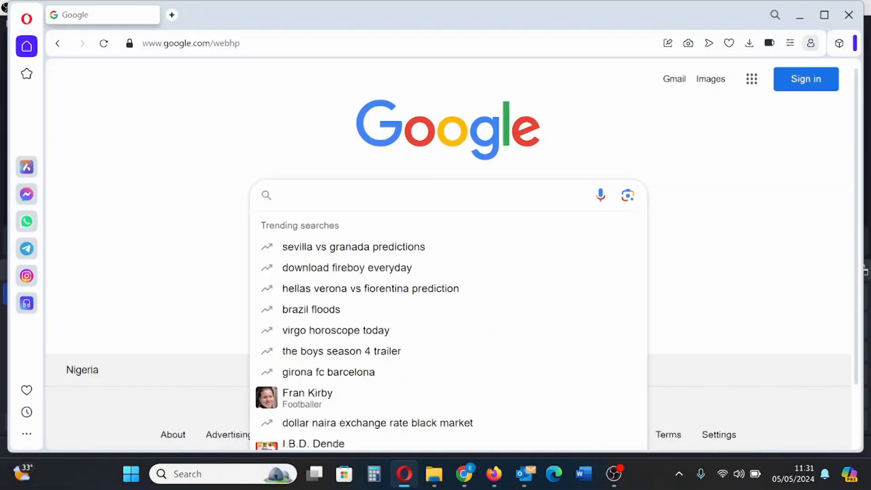
# Step: Search Google for WEB CORE NIGERIA
pyautogui.write('WEB CORE')
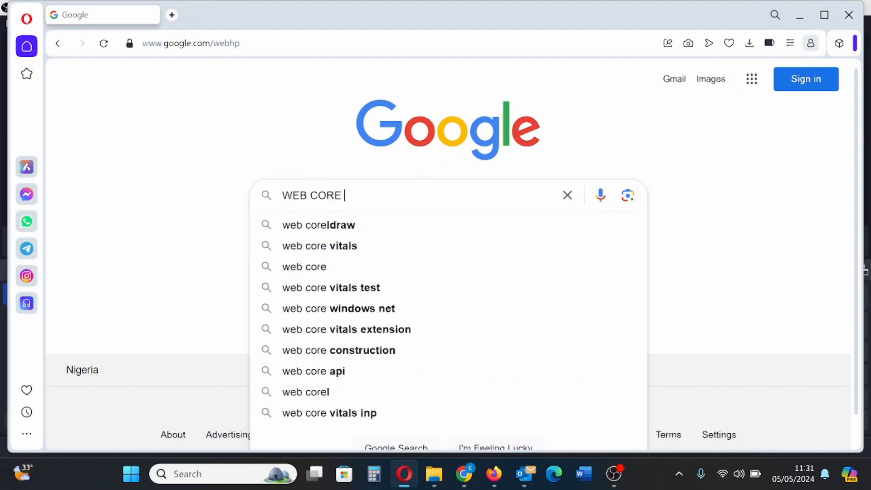
pyautogui.write('NIG')
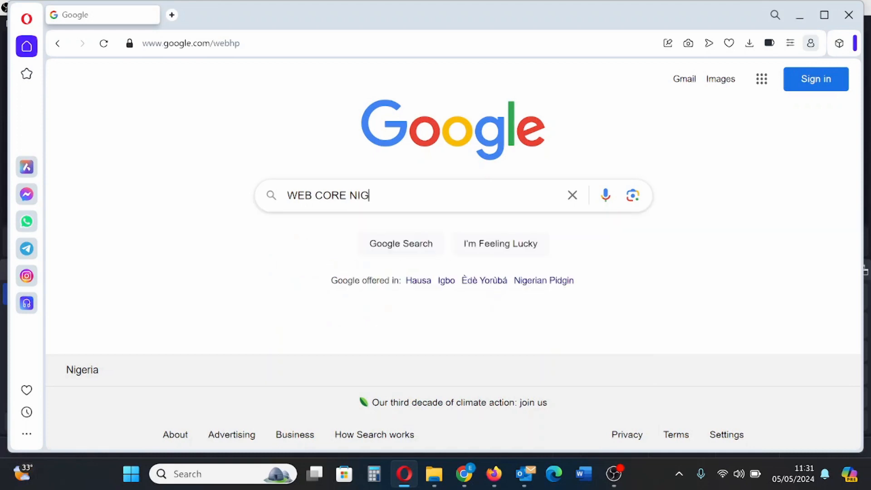
pyautogui.write('ERIA')
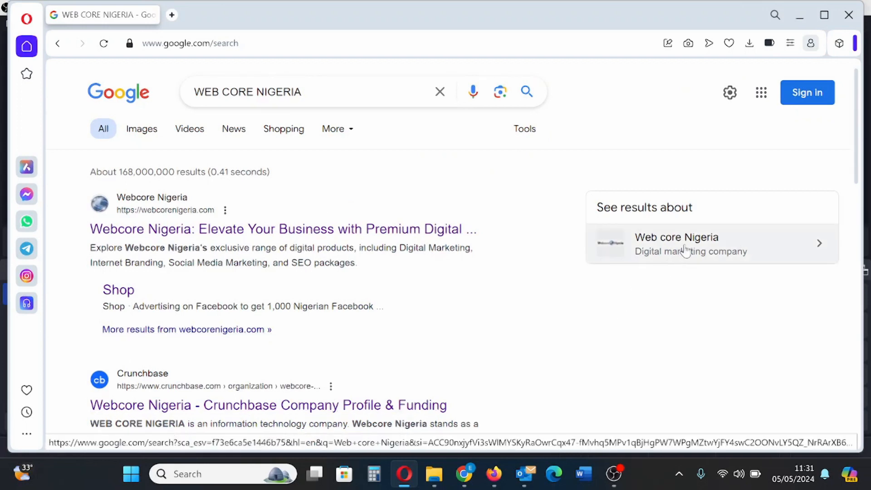
# Step: Open the Web core Nigeria knowledge panel and bring up link options on the founder's name
pyautogui.click(710, 243)
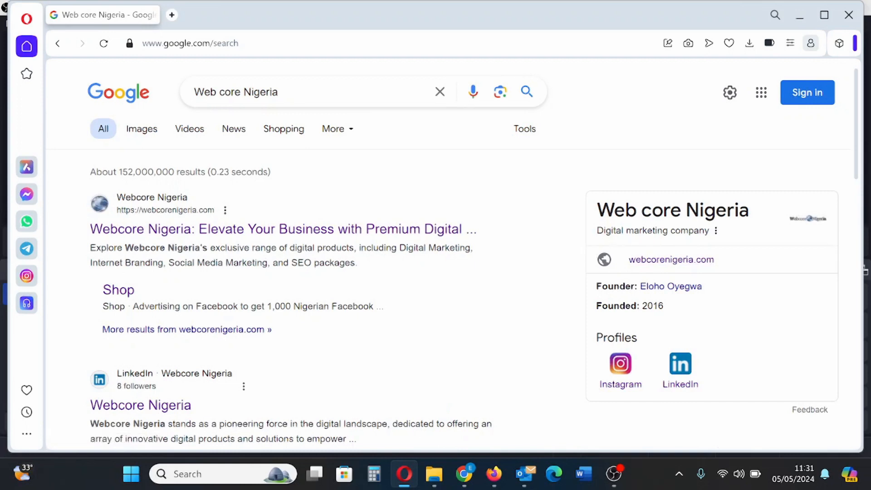
pyautogui.moveTo(811, 233)
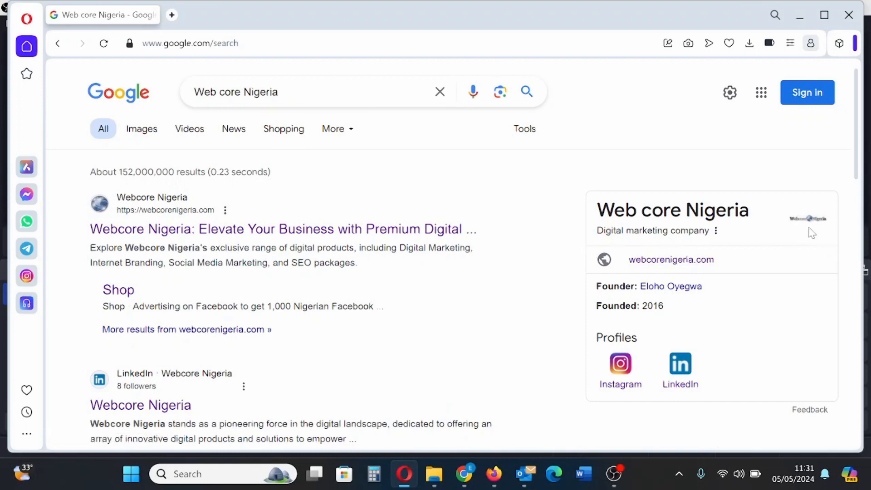
pyautogui.moveTo(596, 304)
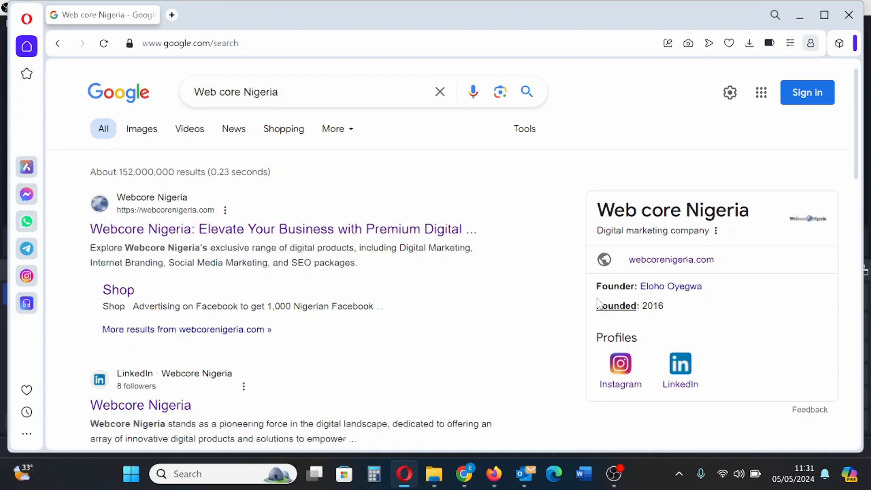
pyautogui.moveTo(599, 319)
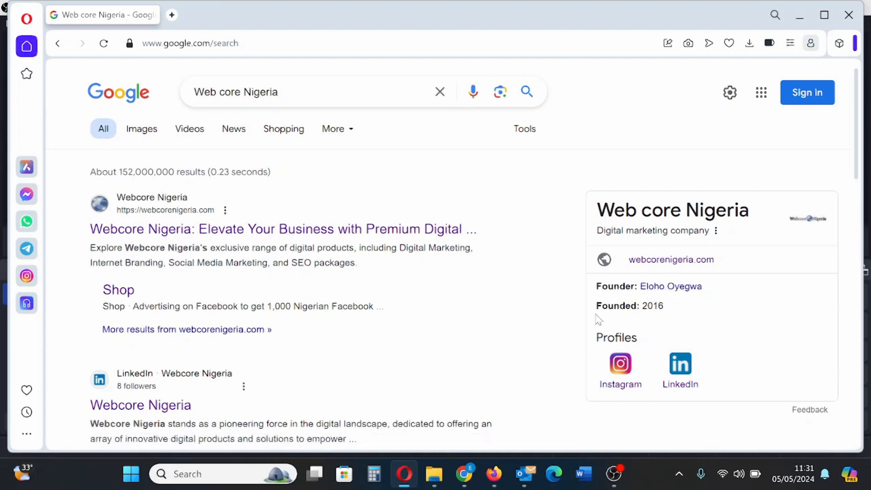
pyautogui.moveTo(620, 378)
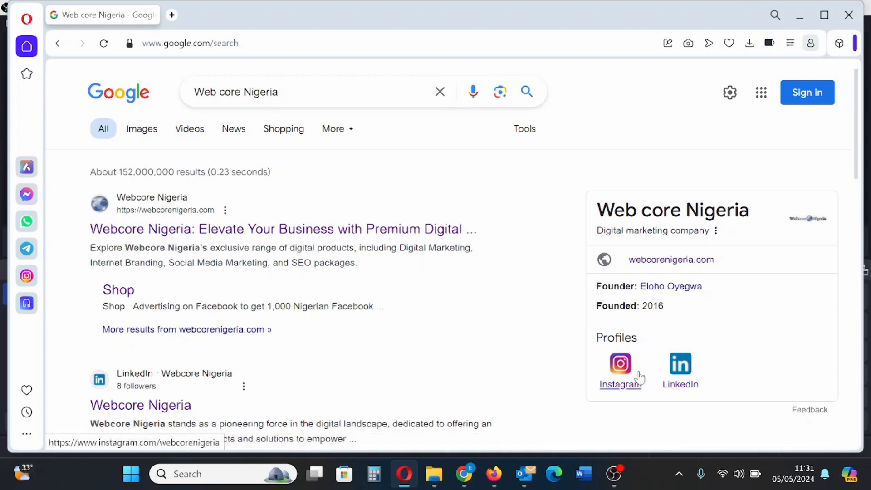
pyautogui.moveTo(216, 284)
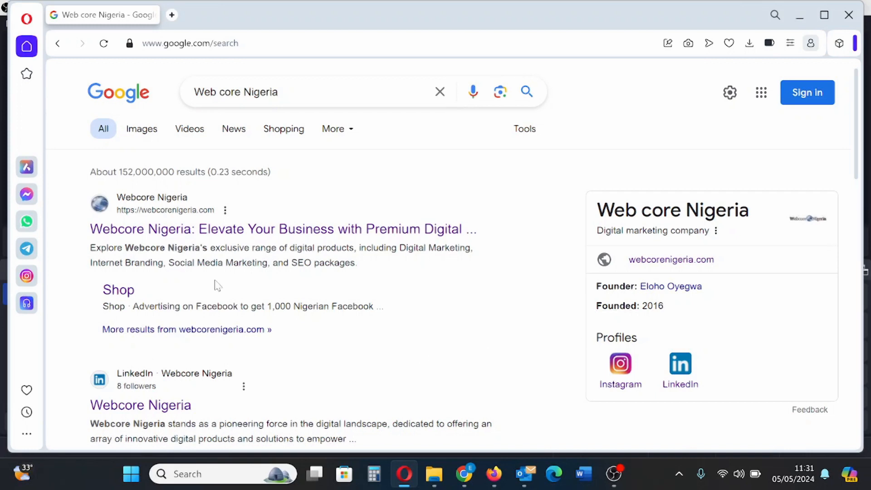
pyautogui.moveTo(647, 285)
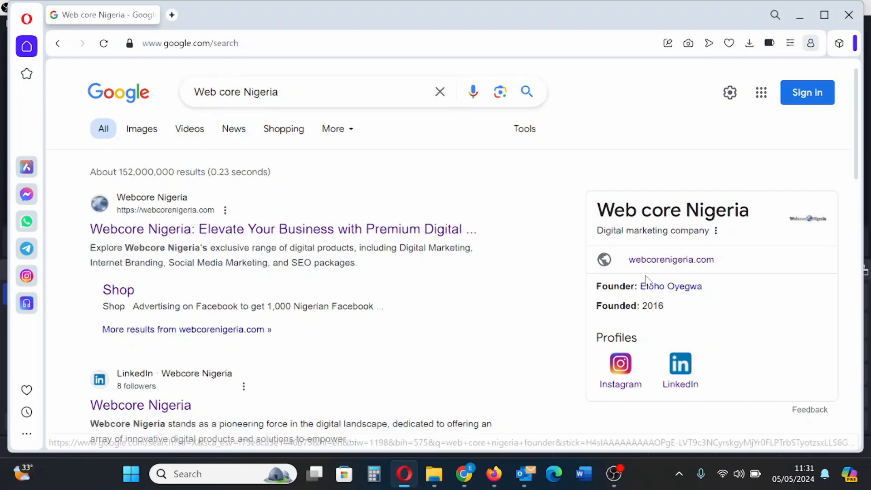
pyautogui.rightClick(663, 286)
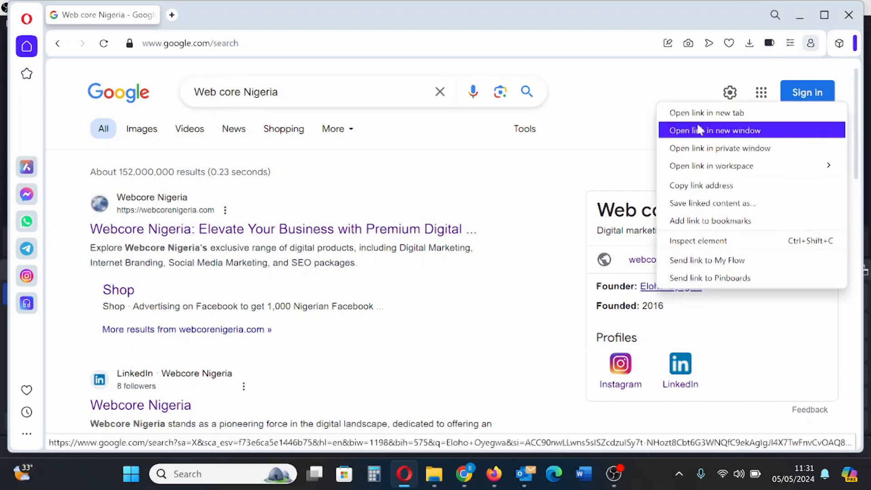
# Step: Open founder Eloho Oyegwa's search results in a new tab and scroll through them
pyautogui.click(713, 130)
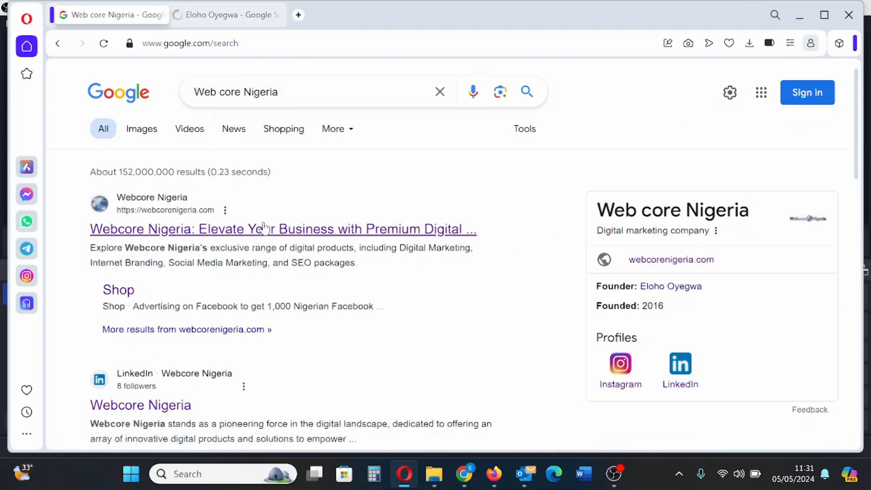
pyautogui.click(226, 15)
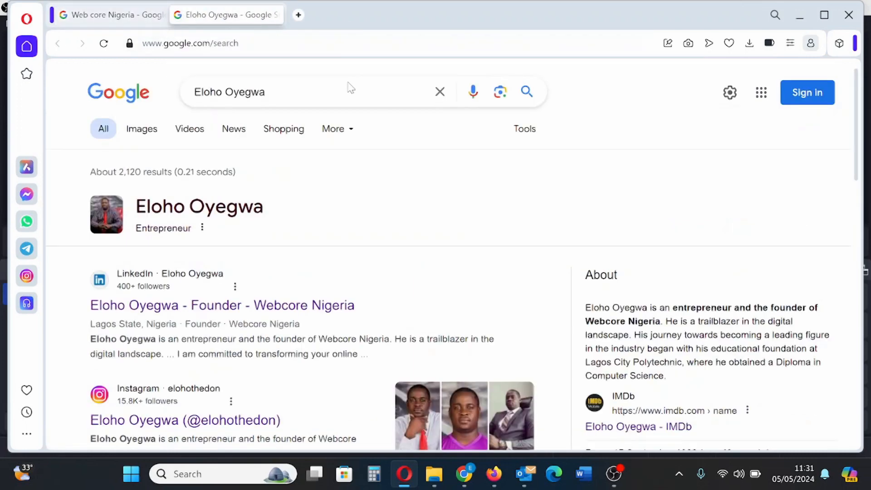
pyautogui.scroll(-3)
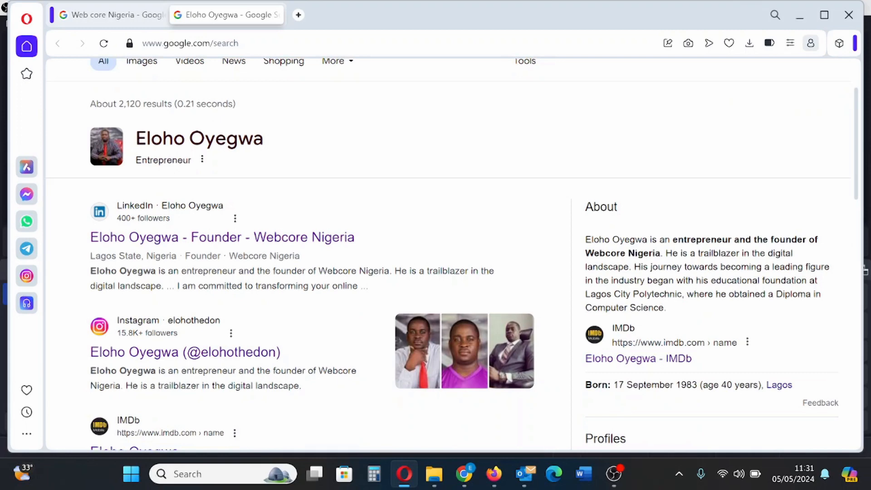
pyautogui.scroll(-3)
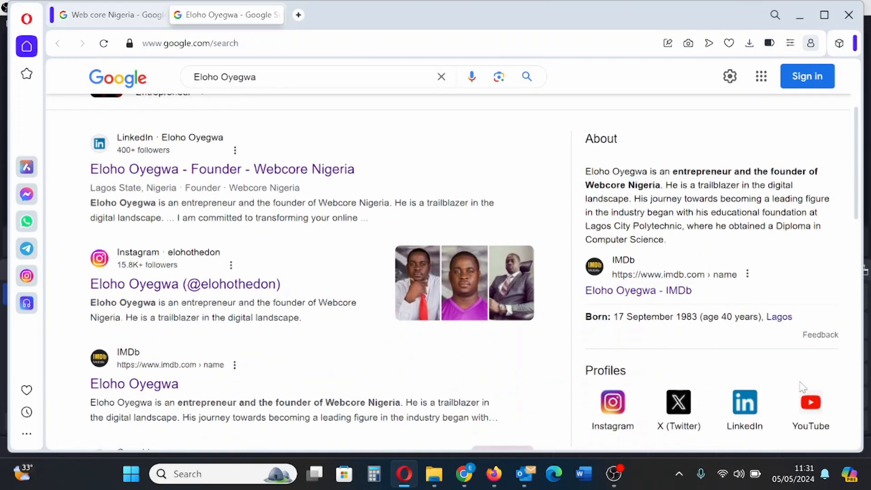
pyautogui.click(109, 15)
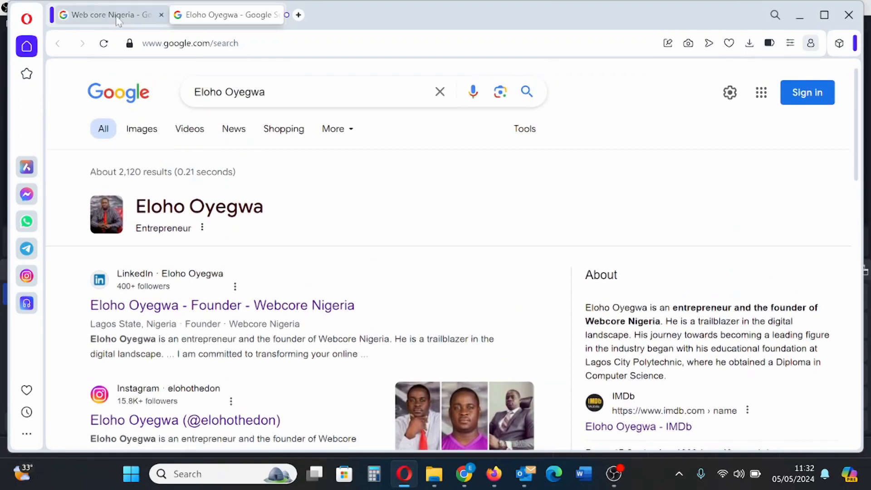
# Step: Return to the Web core Nigeria tab and scroll to the Vanguard and Independent articles
pyautogui.click(108, 14)
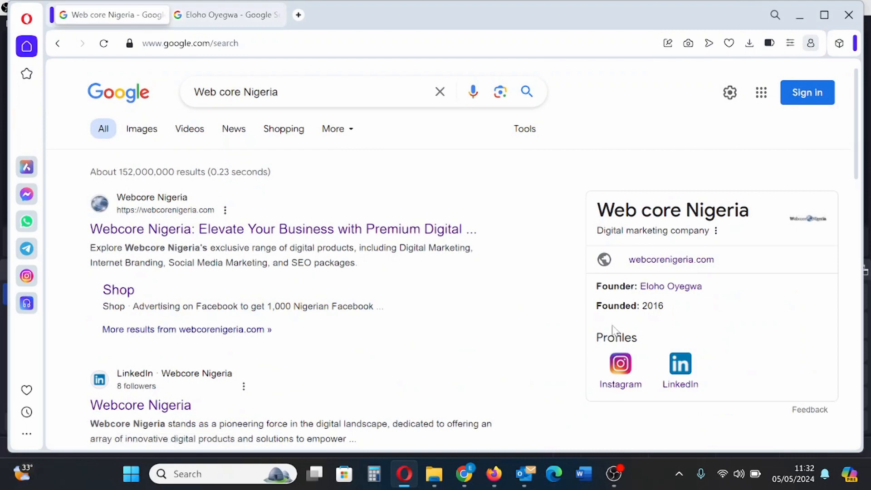
pyautogui.moveTo(613, 332)
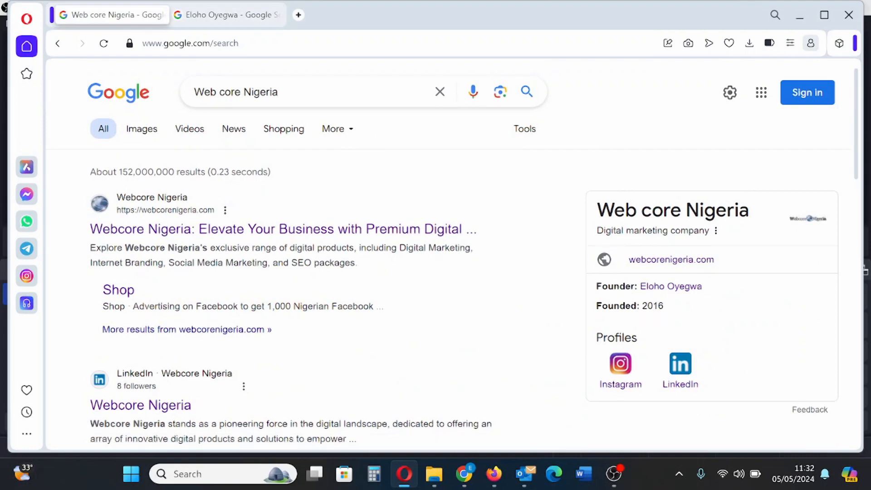
pyautogui.rightClick(620, 363)
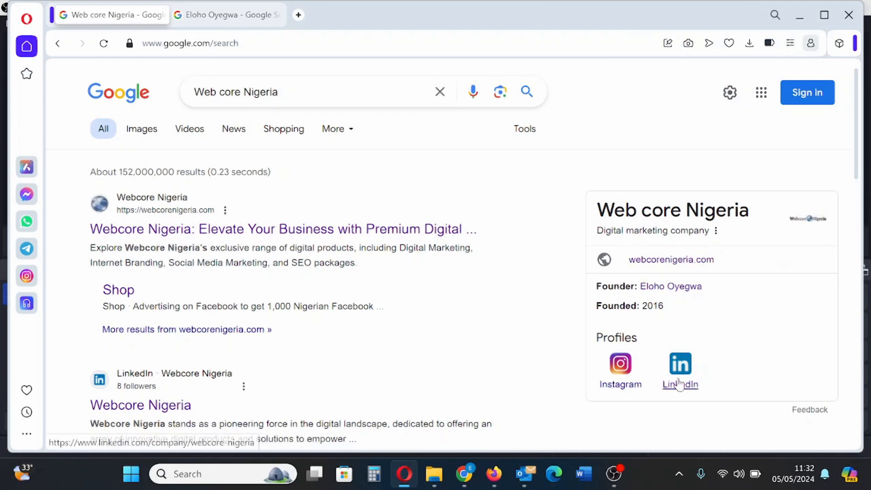
pyautogui.moveTo(753, 243)
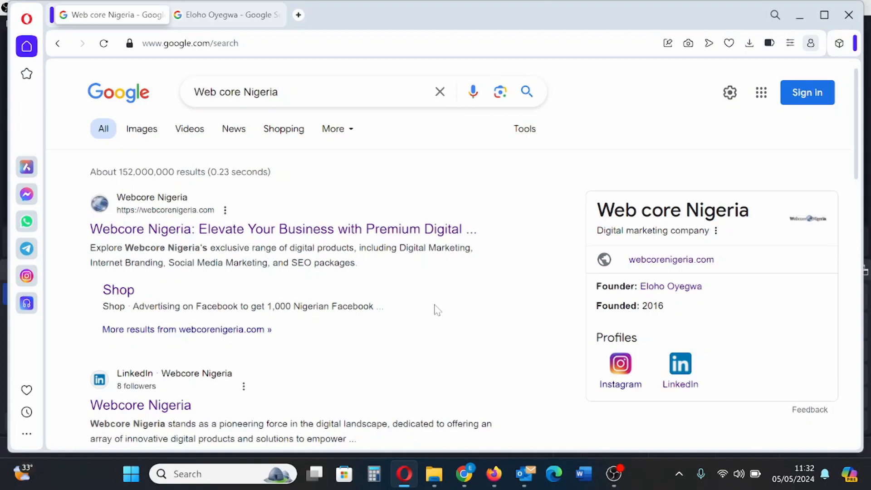
pyautogui.scroll(-3)
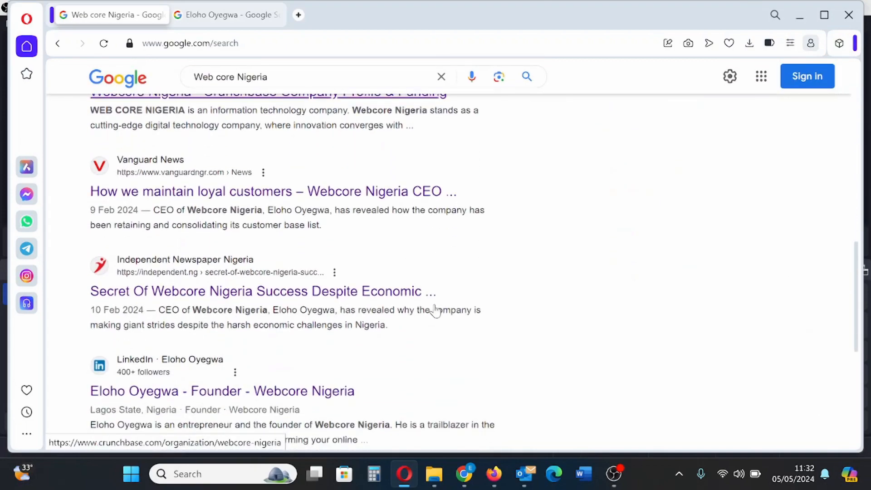